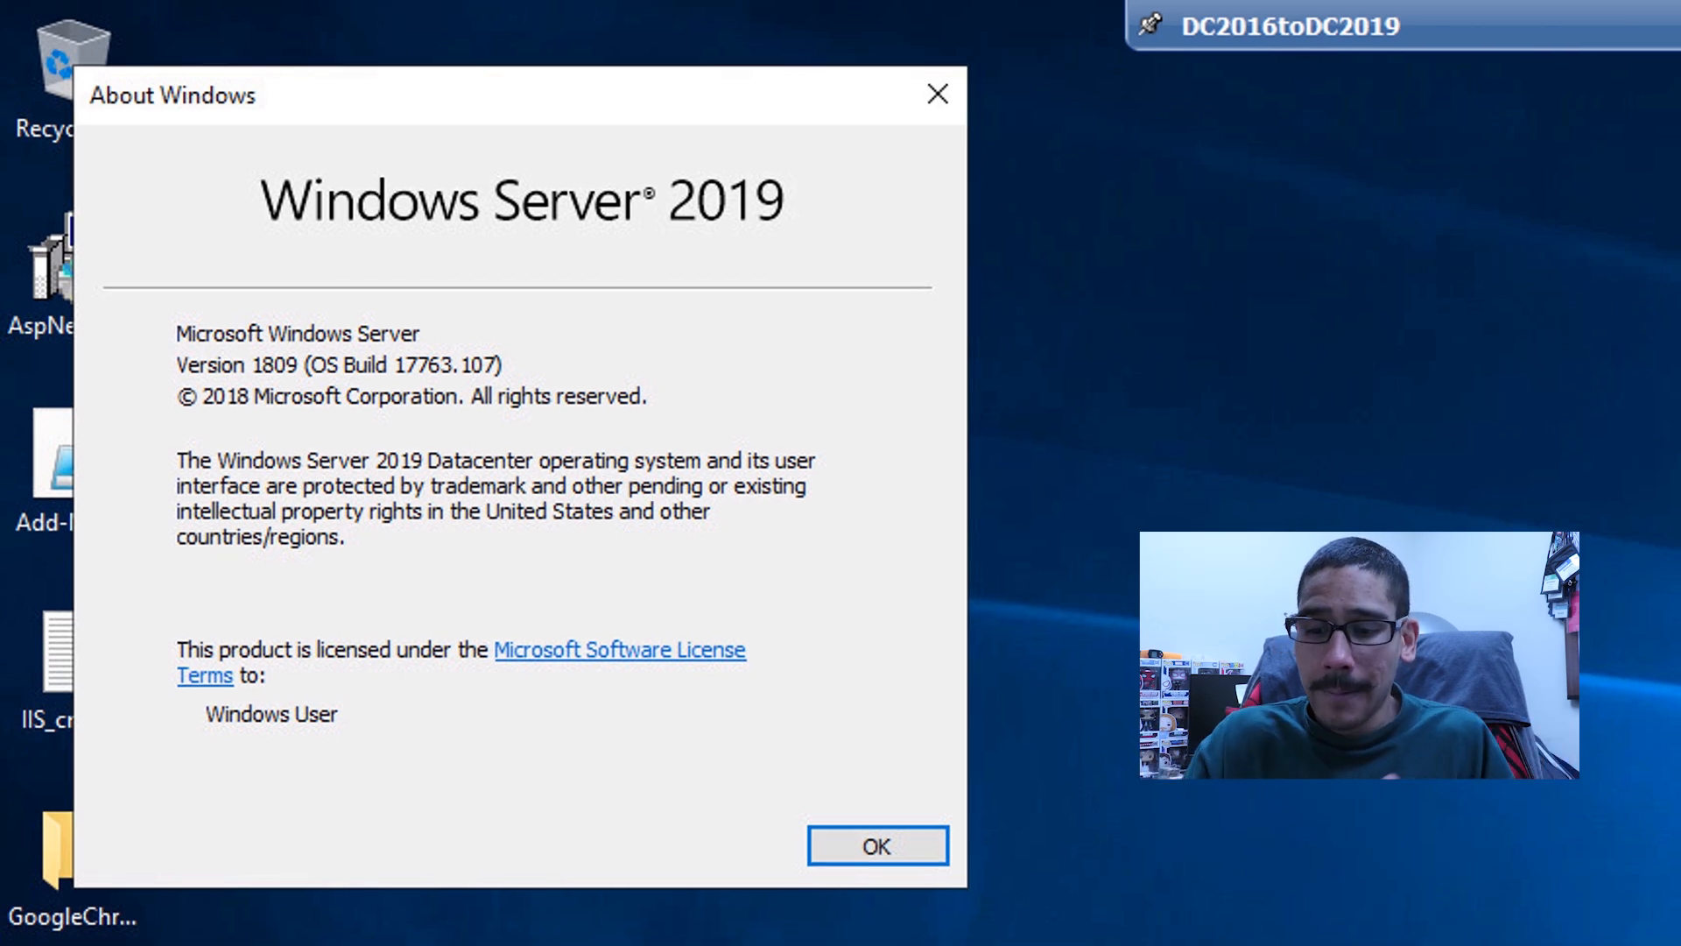
Dismiss the About Windows dialog after confirming version 1809
left_click(877, 846)
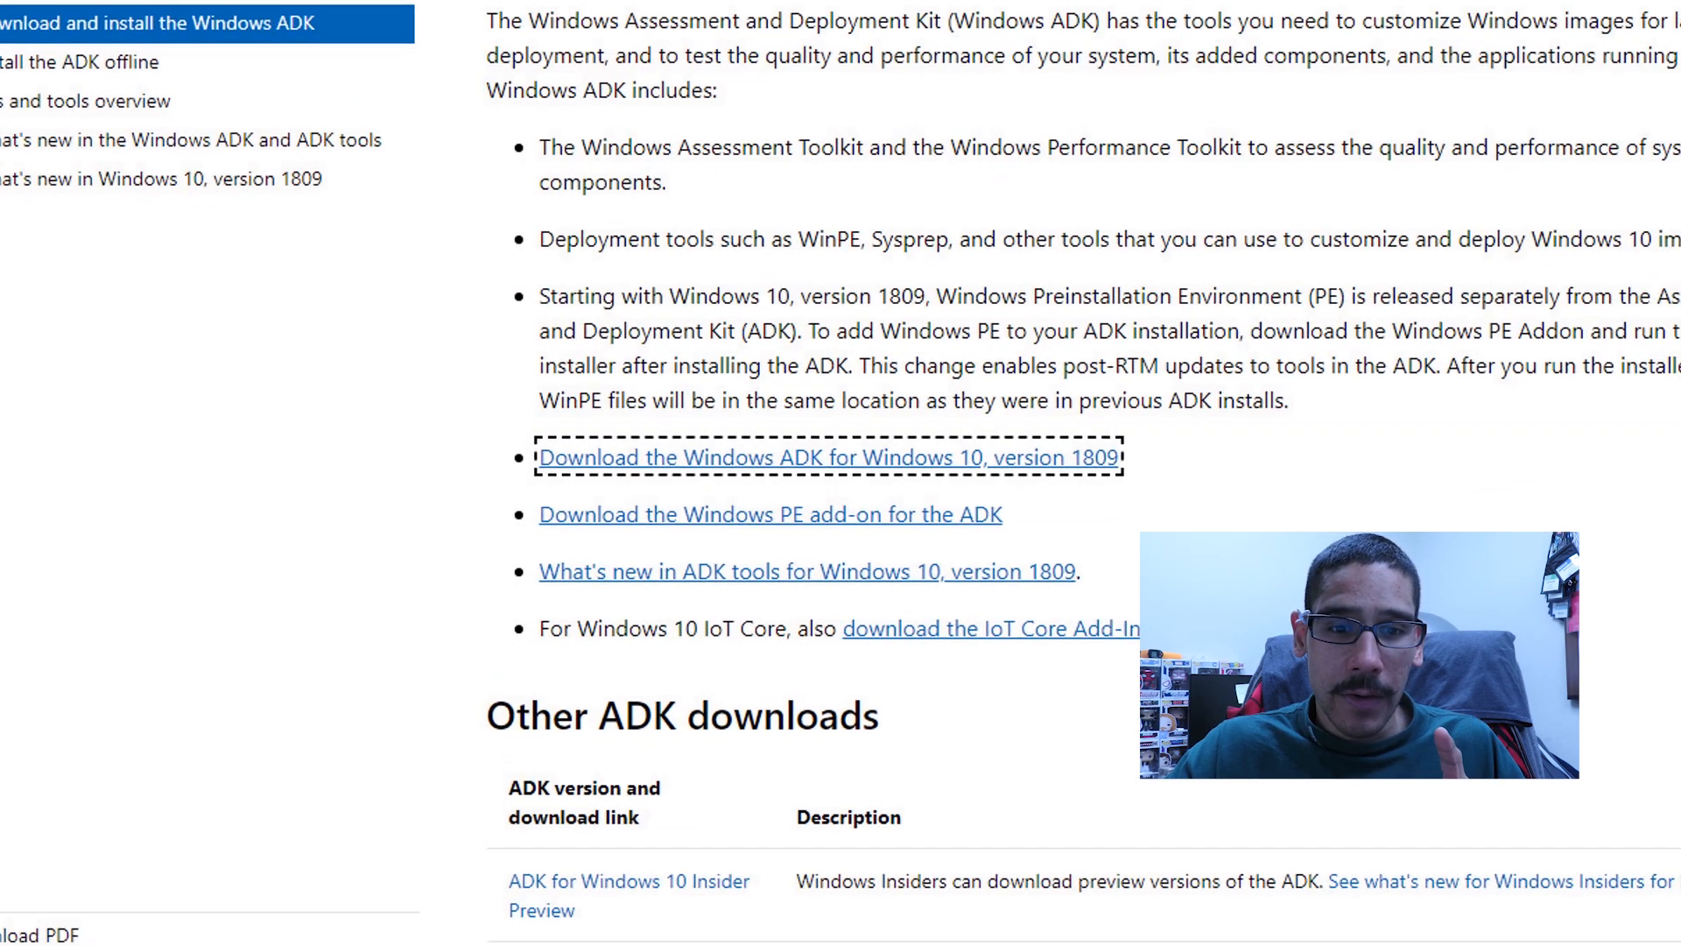
Download the Windows ADK 1809 installer and the Windows PE add-on installer
scroll("up", 3)
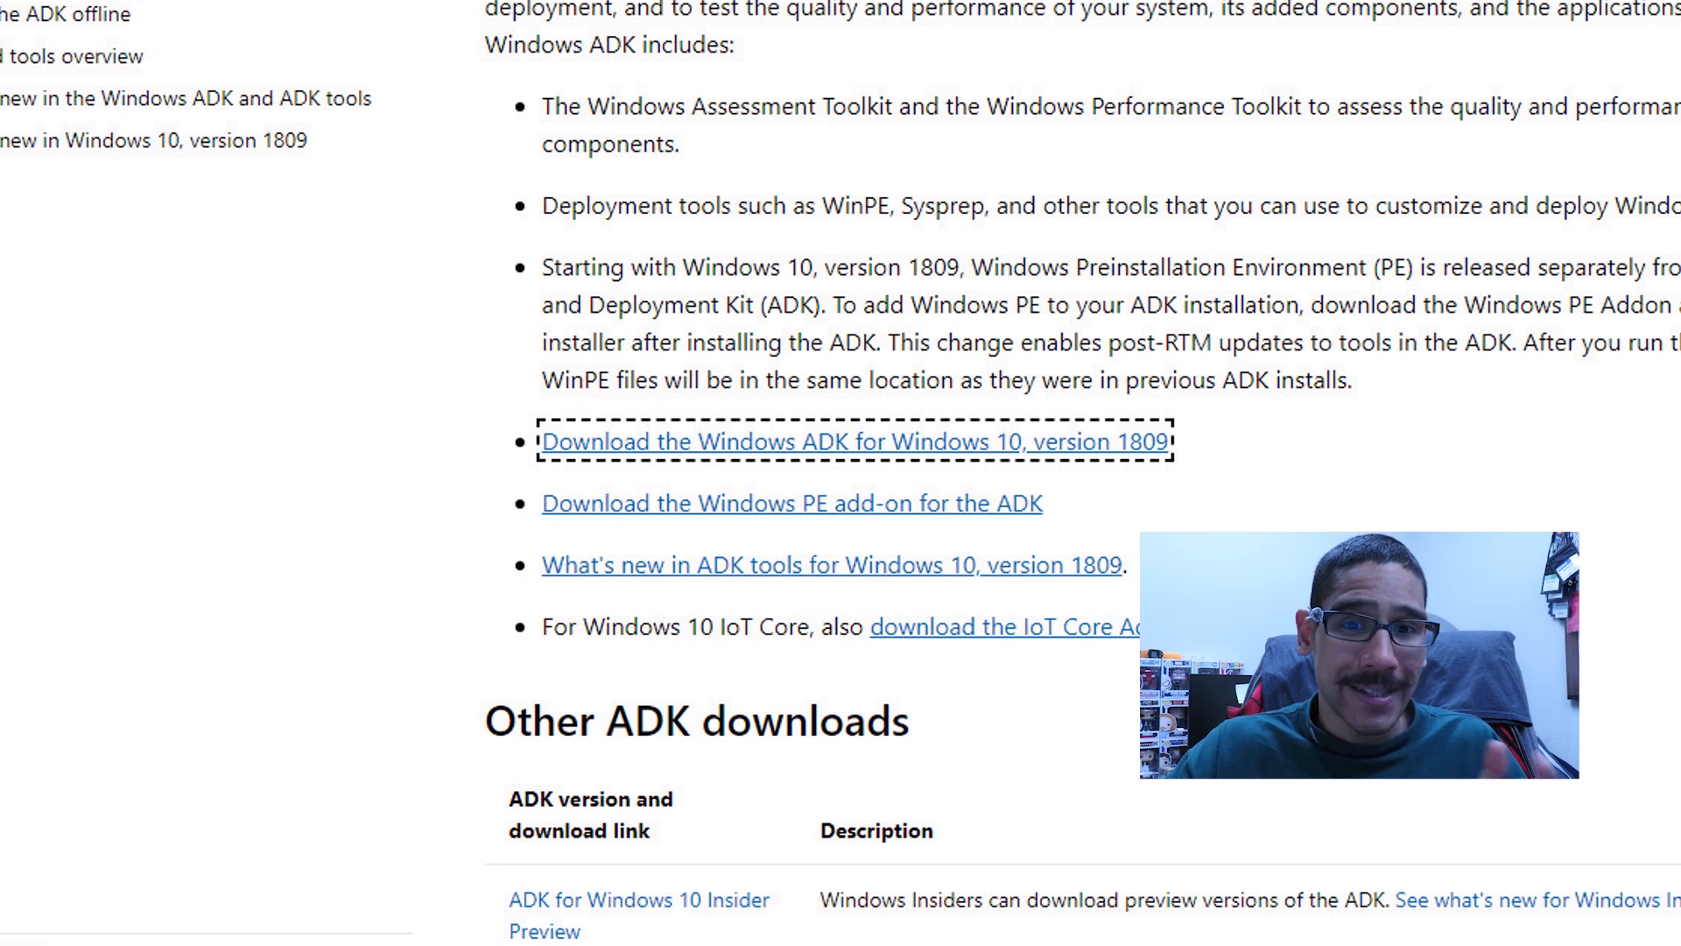
left_click(858, 442)
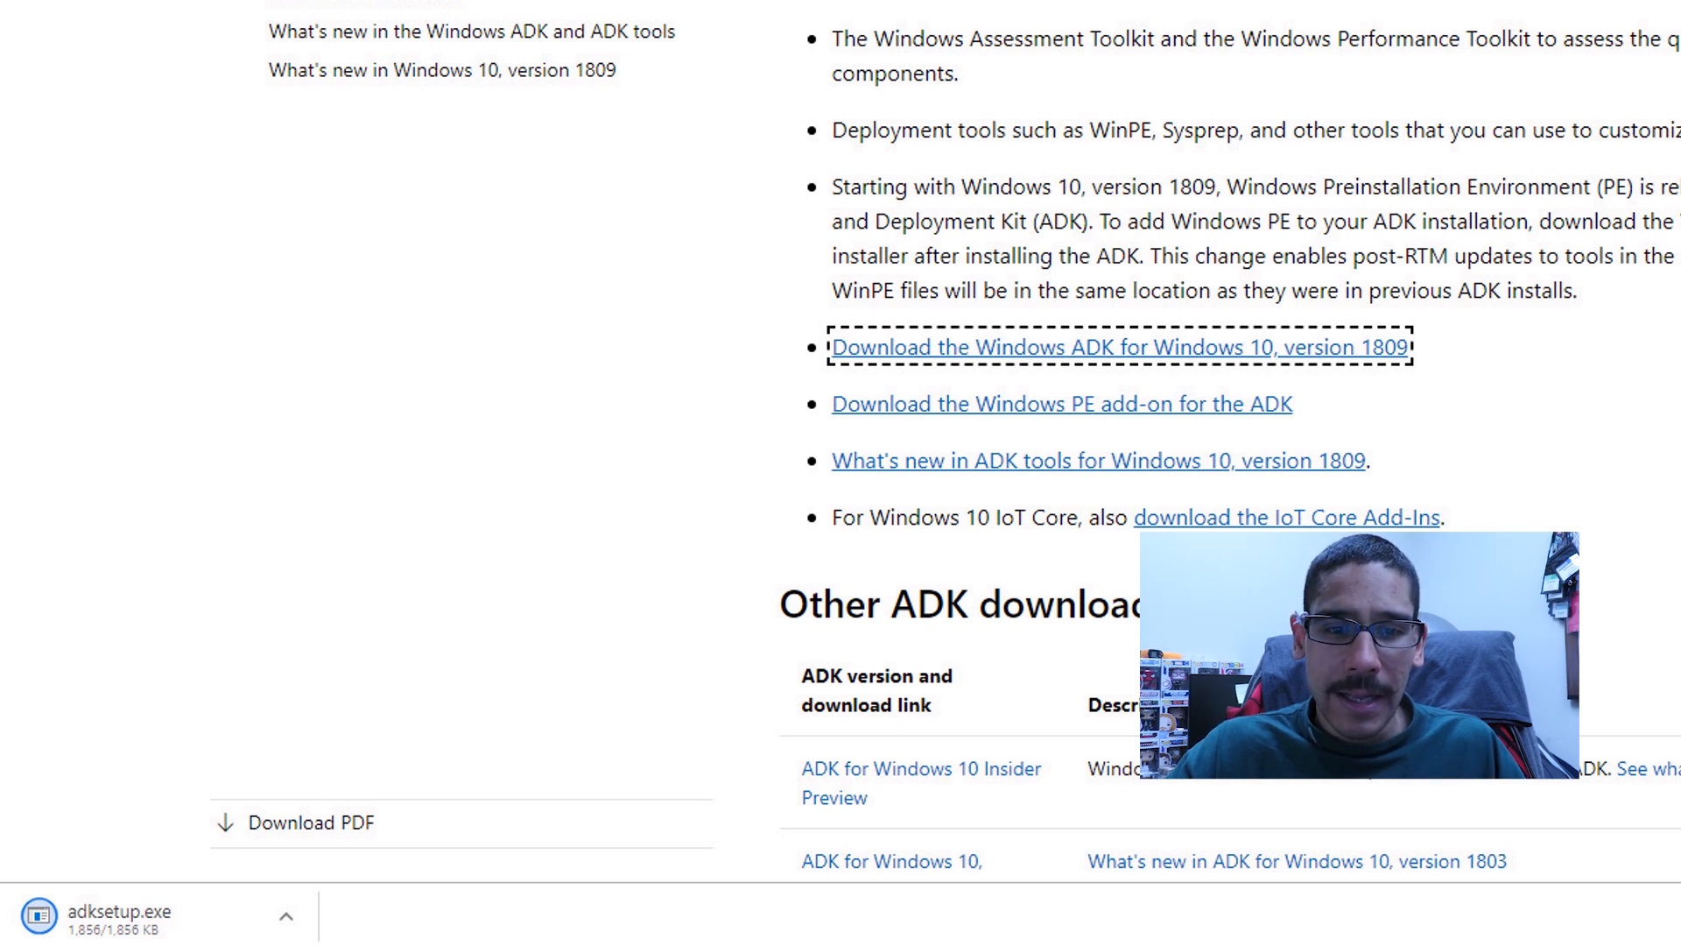
left_click(1058, 404)
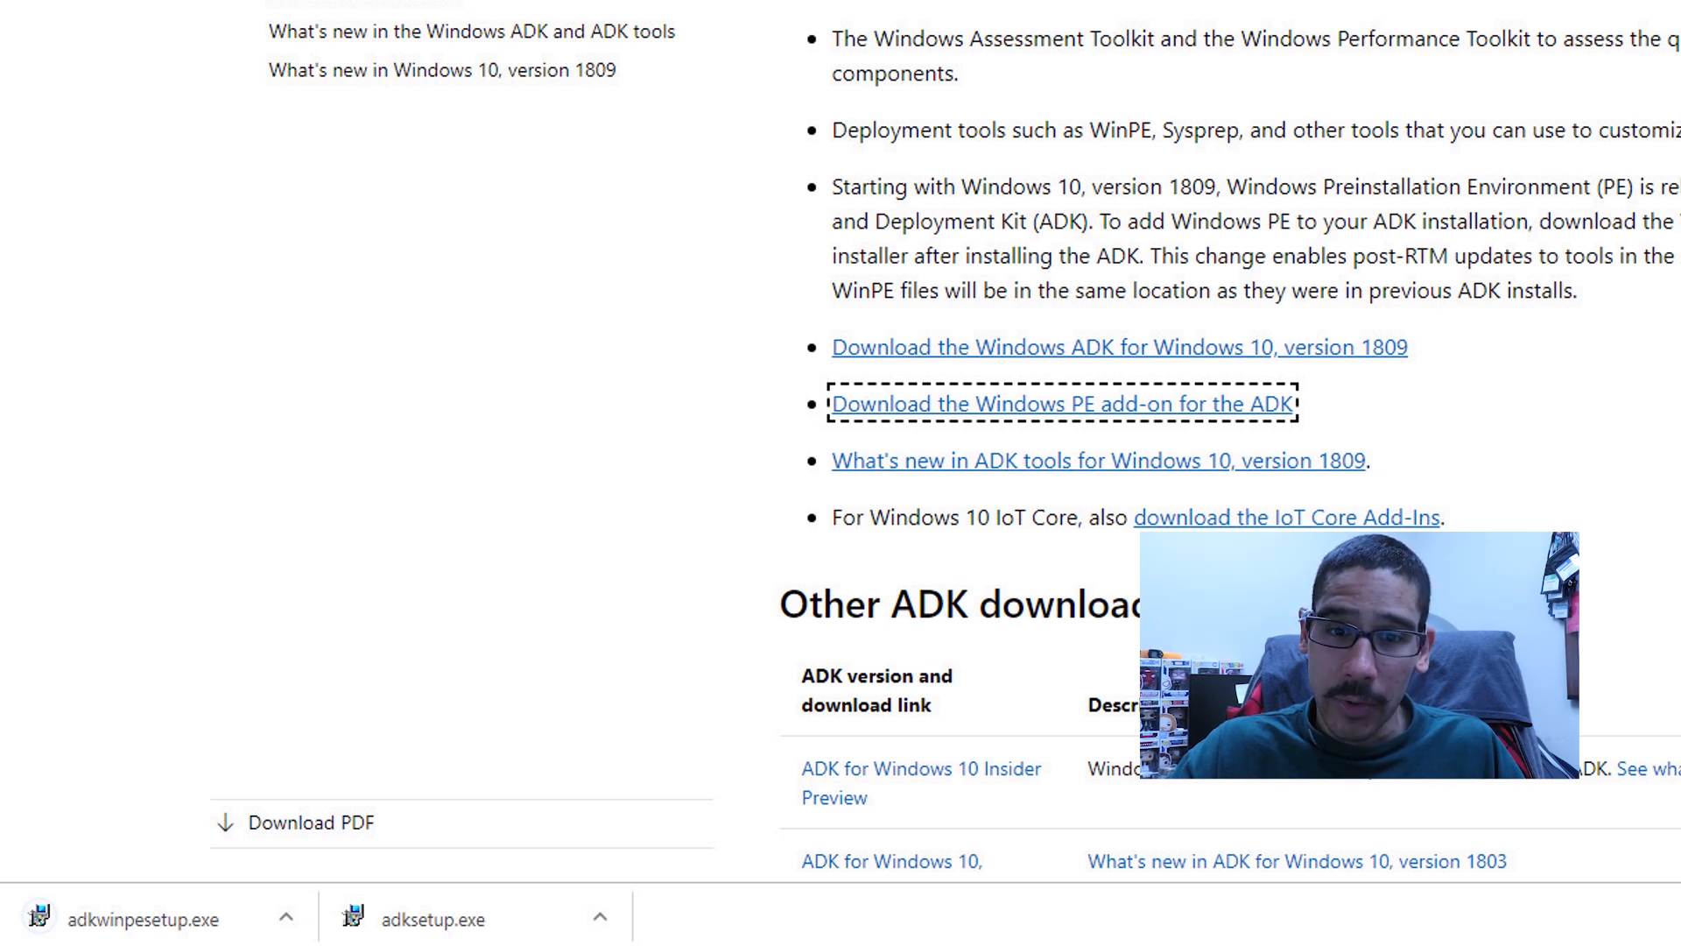
left_click(599, 920)
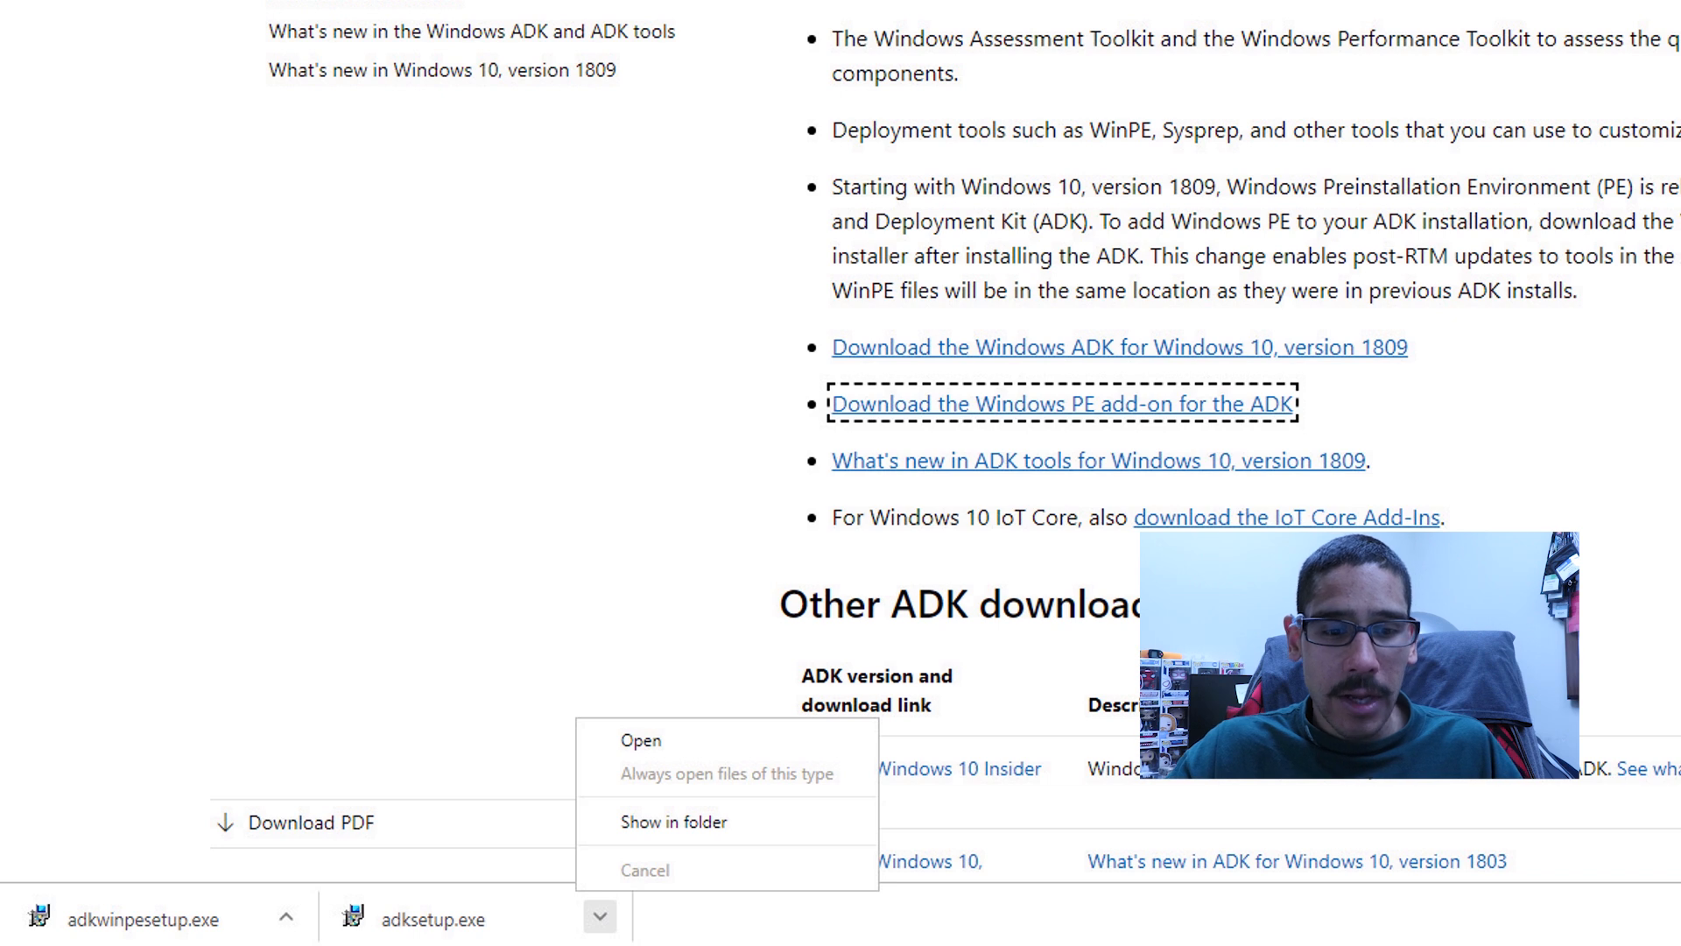
scroll("down", 3)
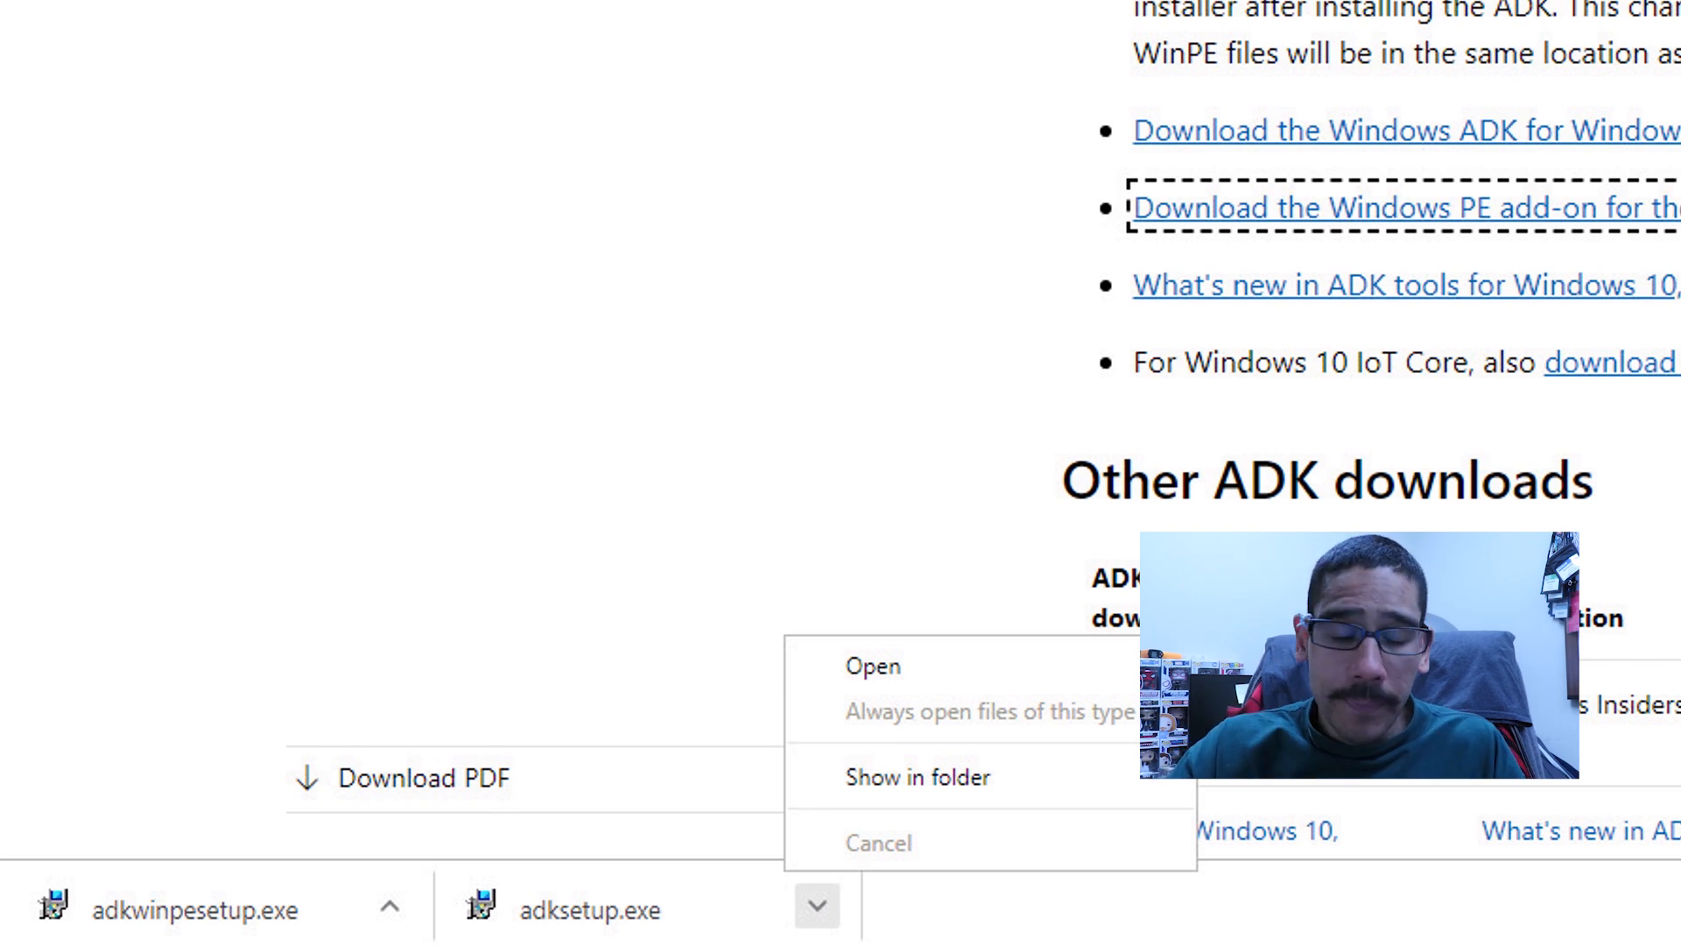
Run adksetup from Downloads, install the ADK to the default path with usage data declined, then close it
left_click(916, 775)
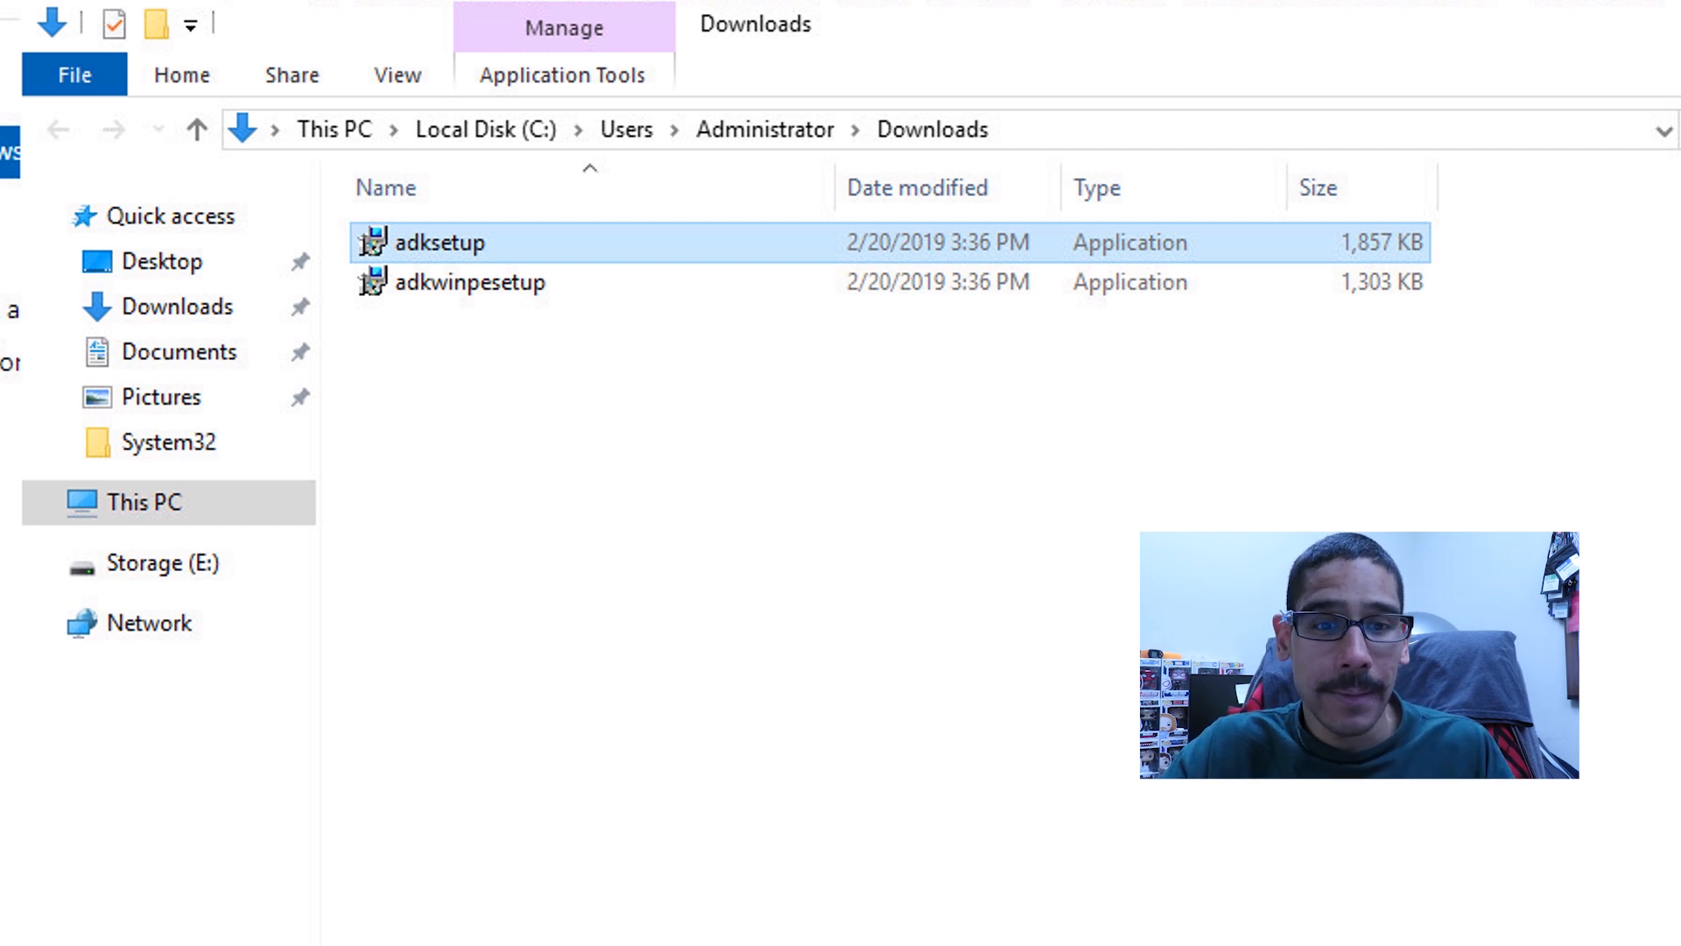
right_click(436, 241)
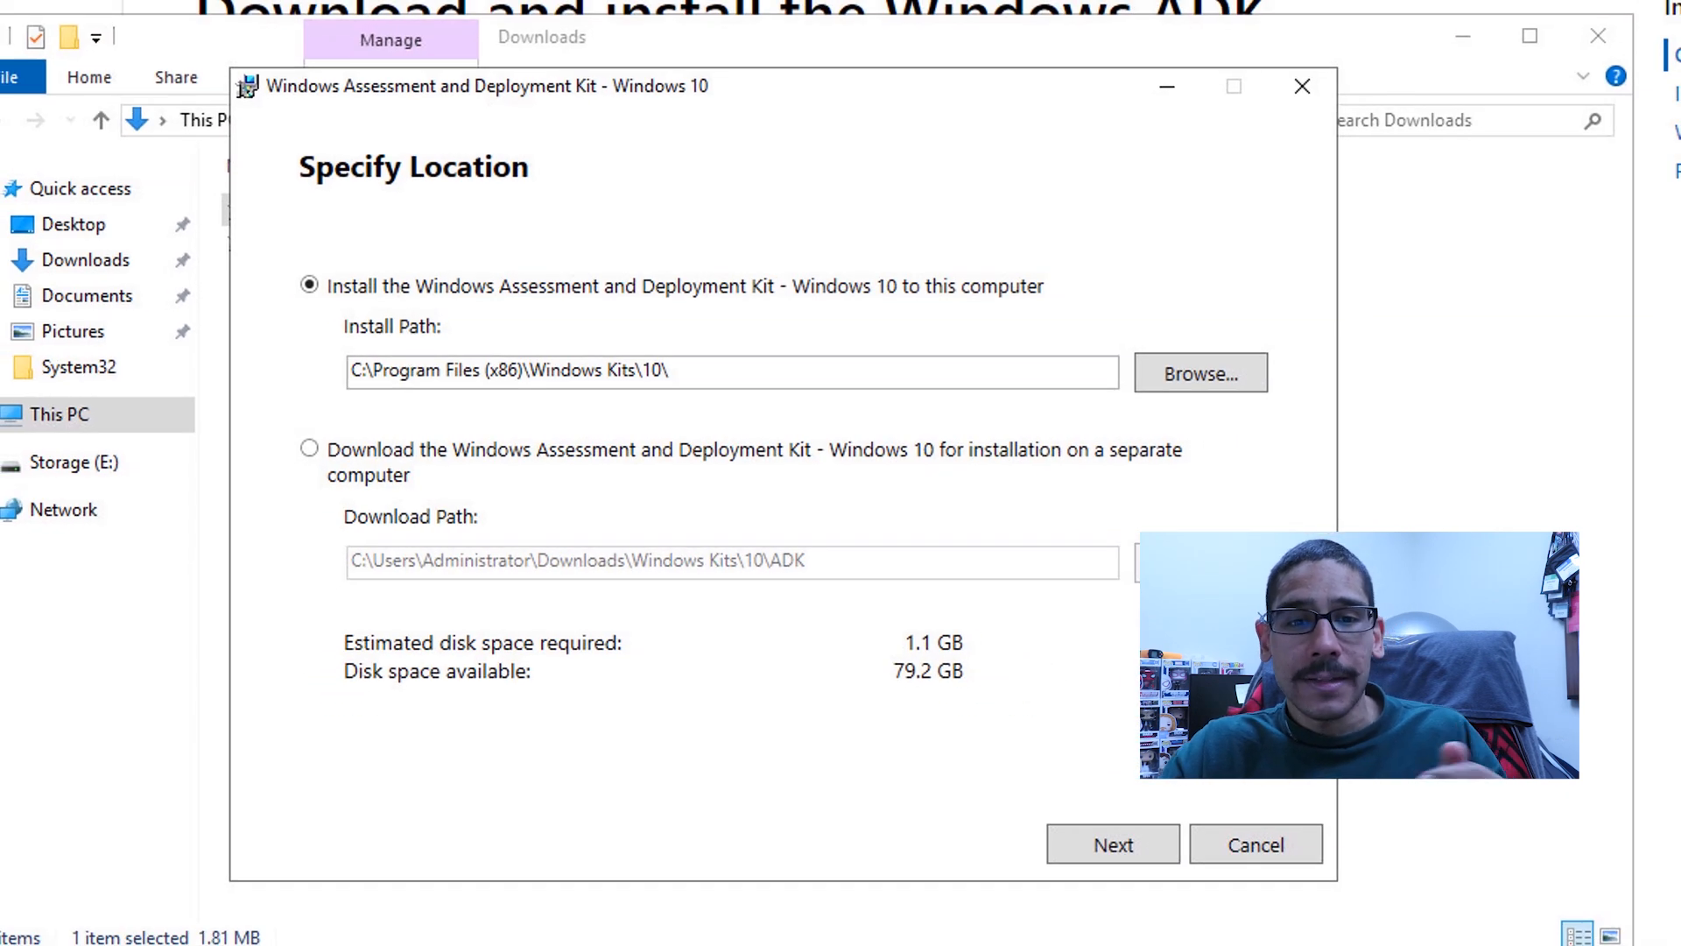
left_click(1112, 845)
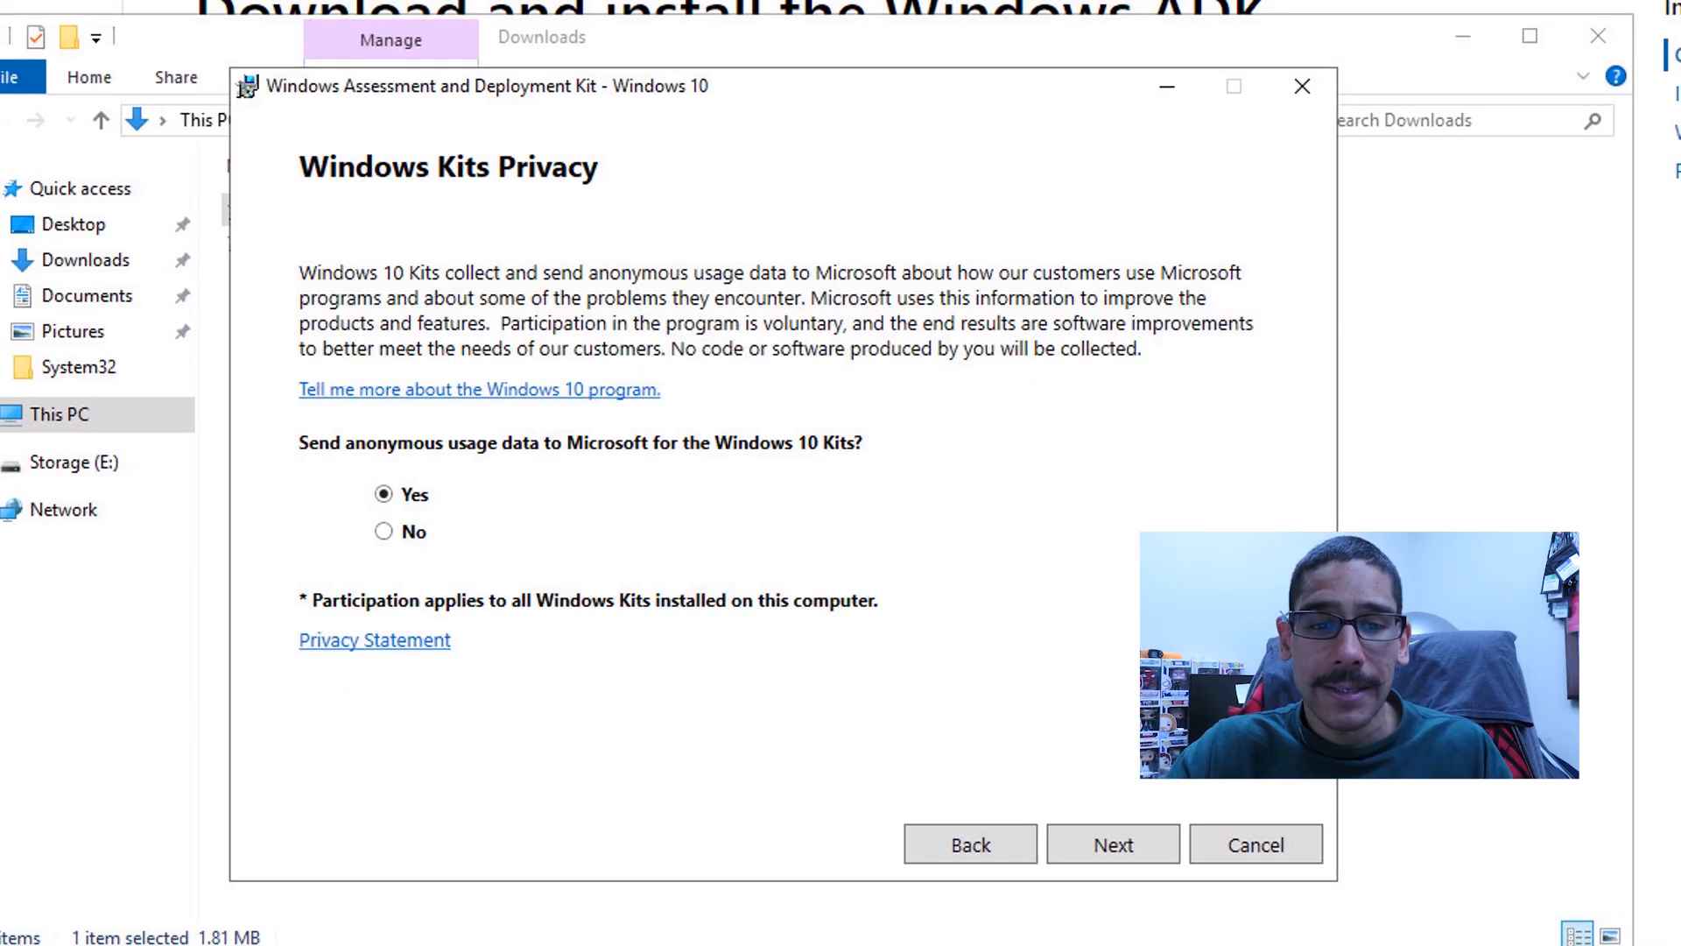
left_click(384, 533)
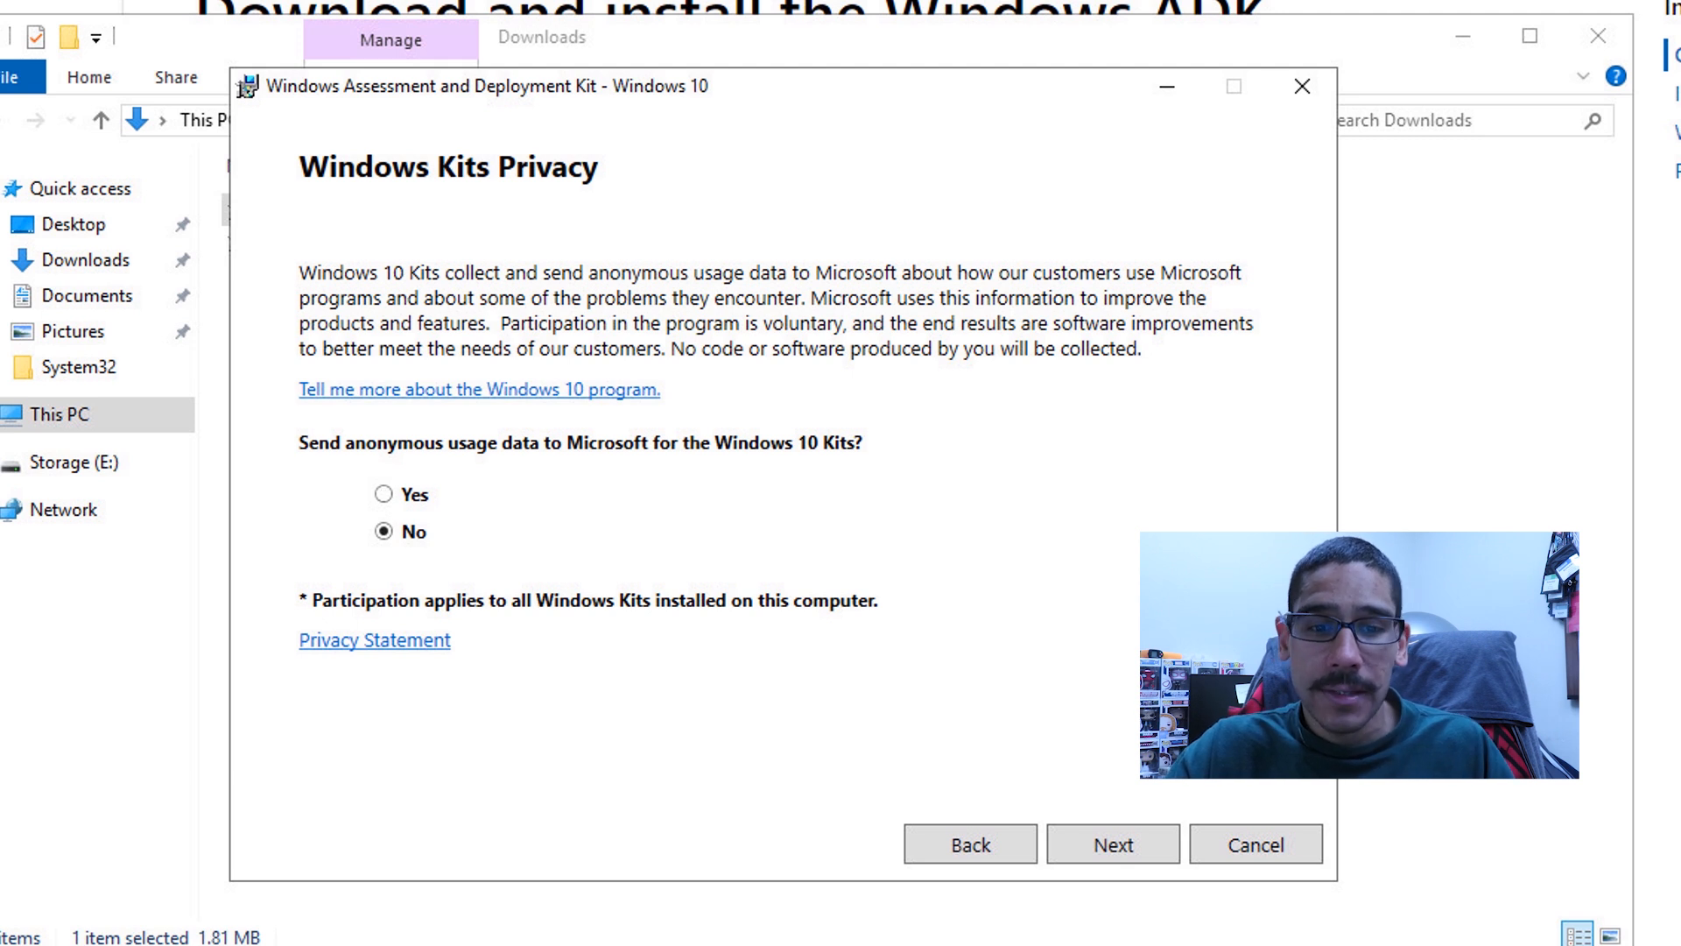
left_click(1114, 844)
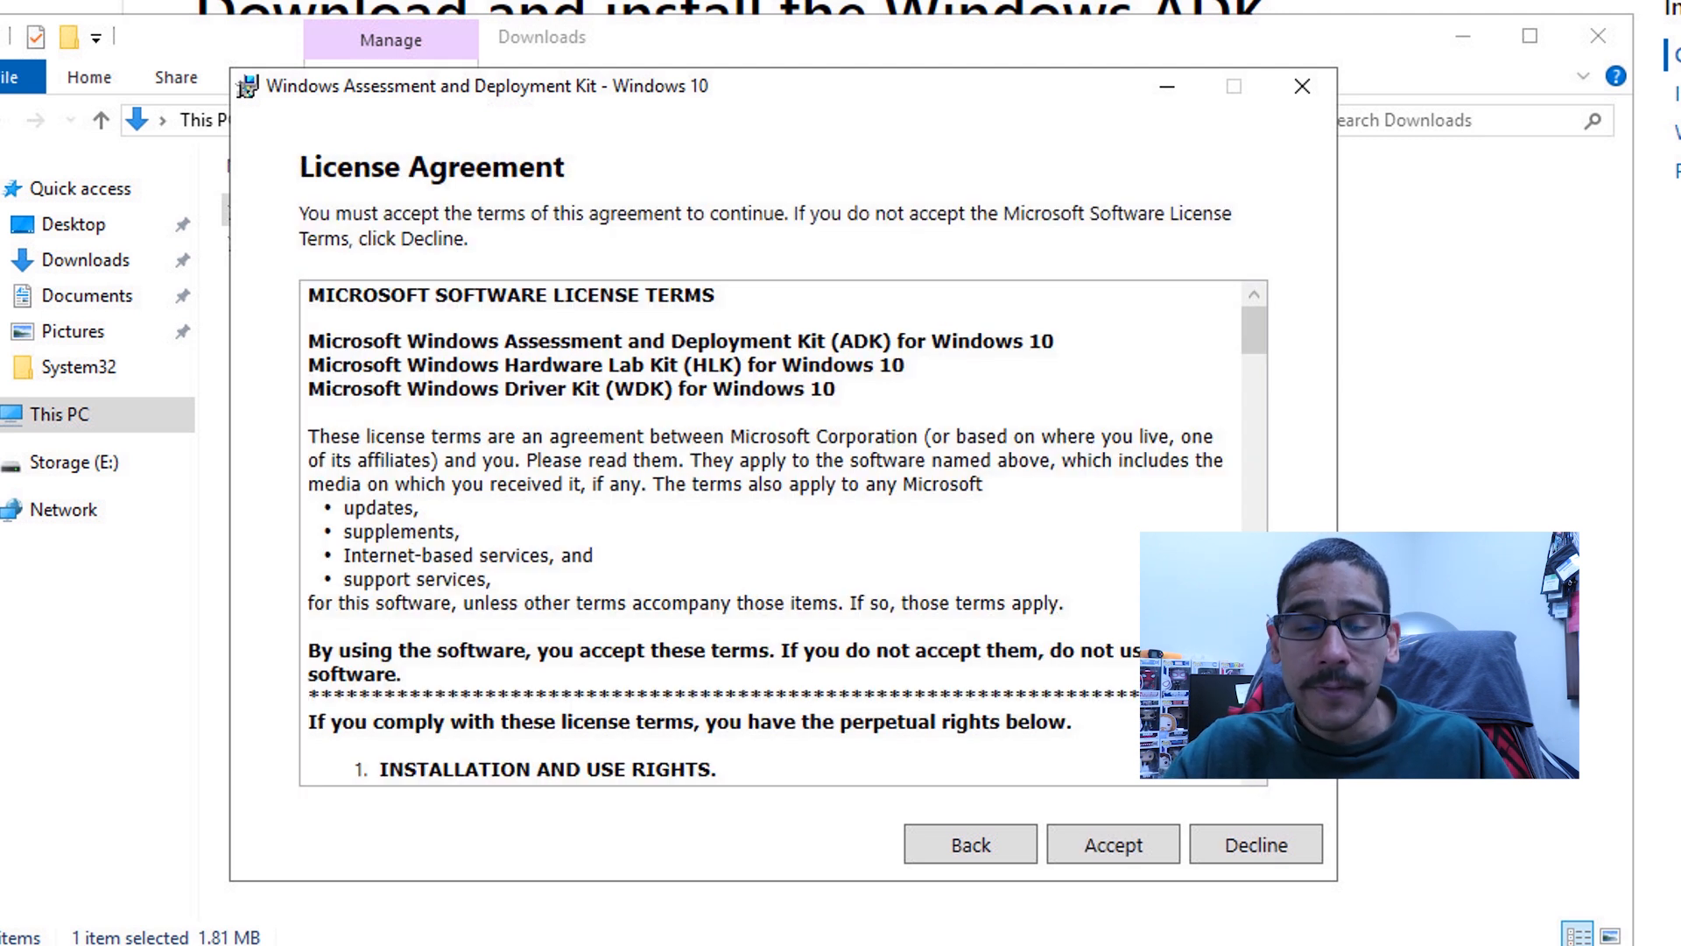
left_click(1114, 844)
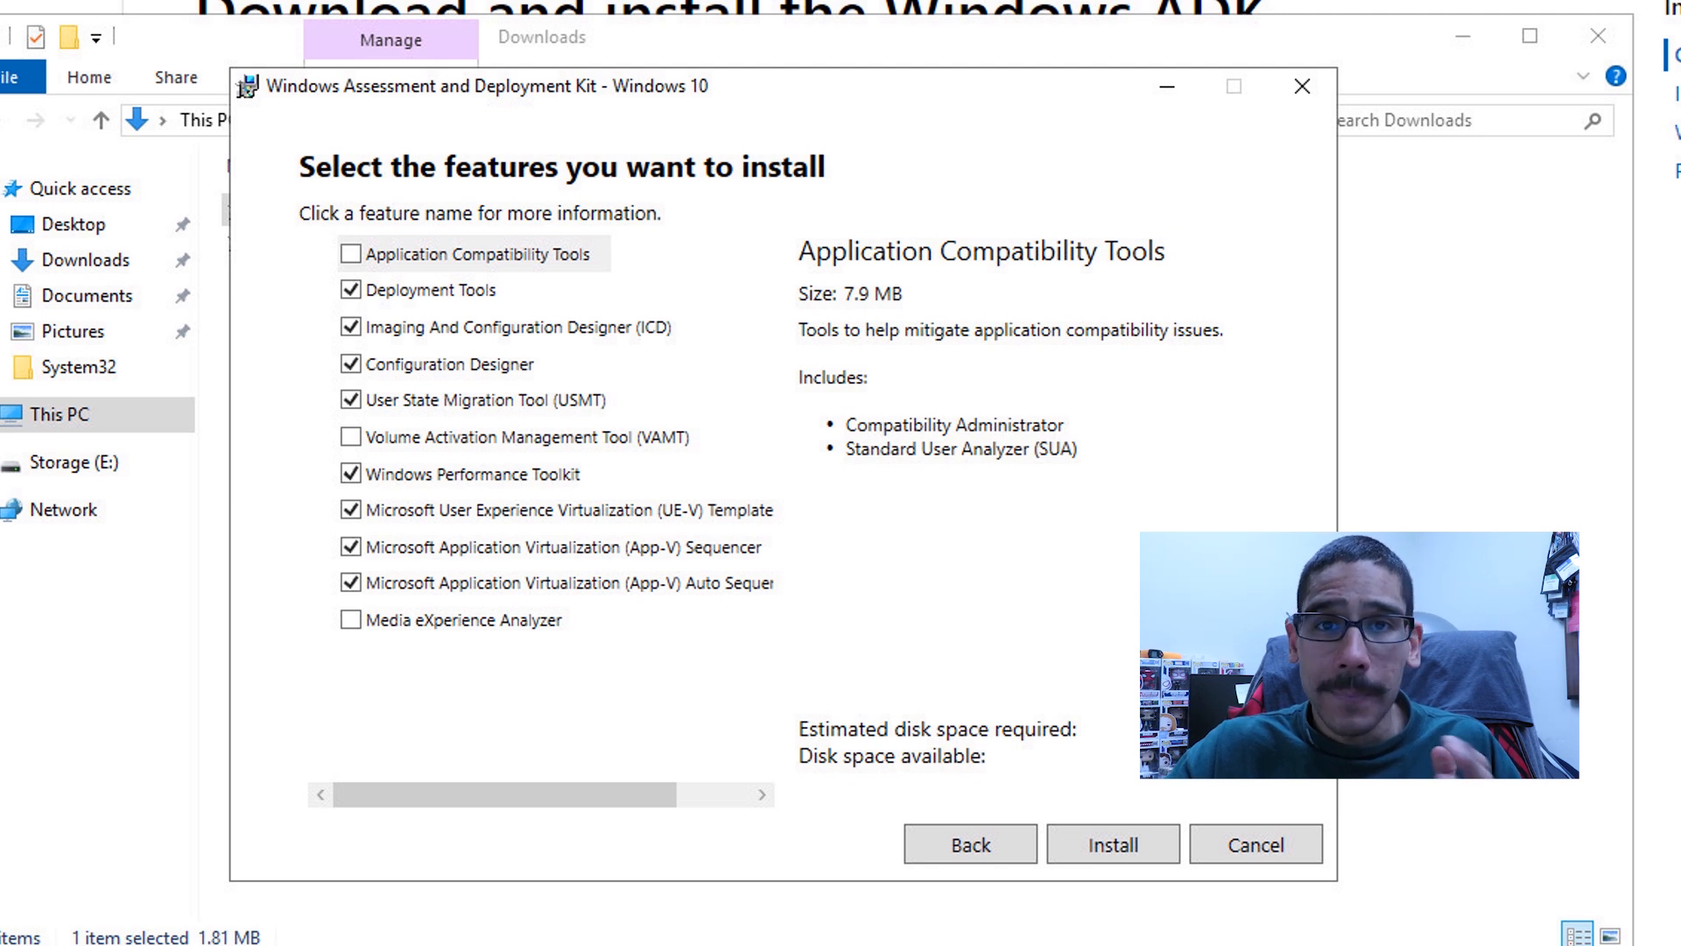
left_click(1114, 844)
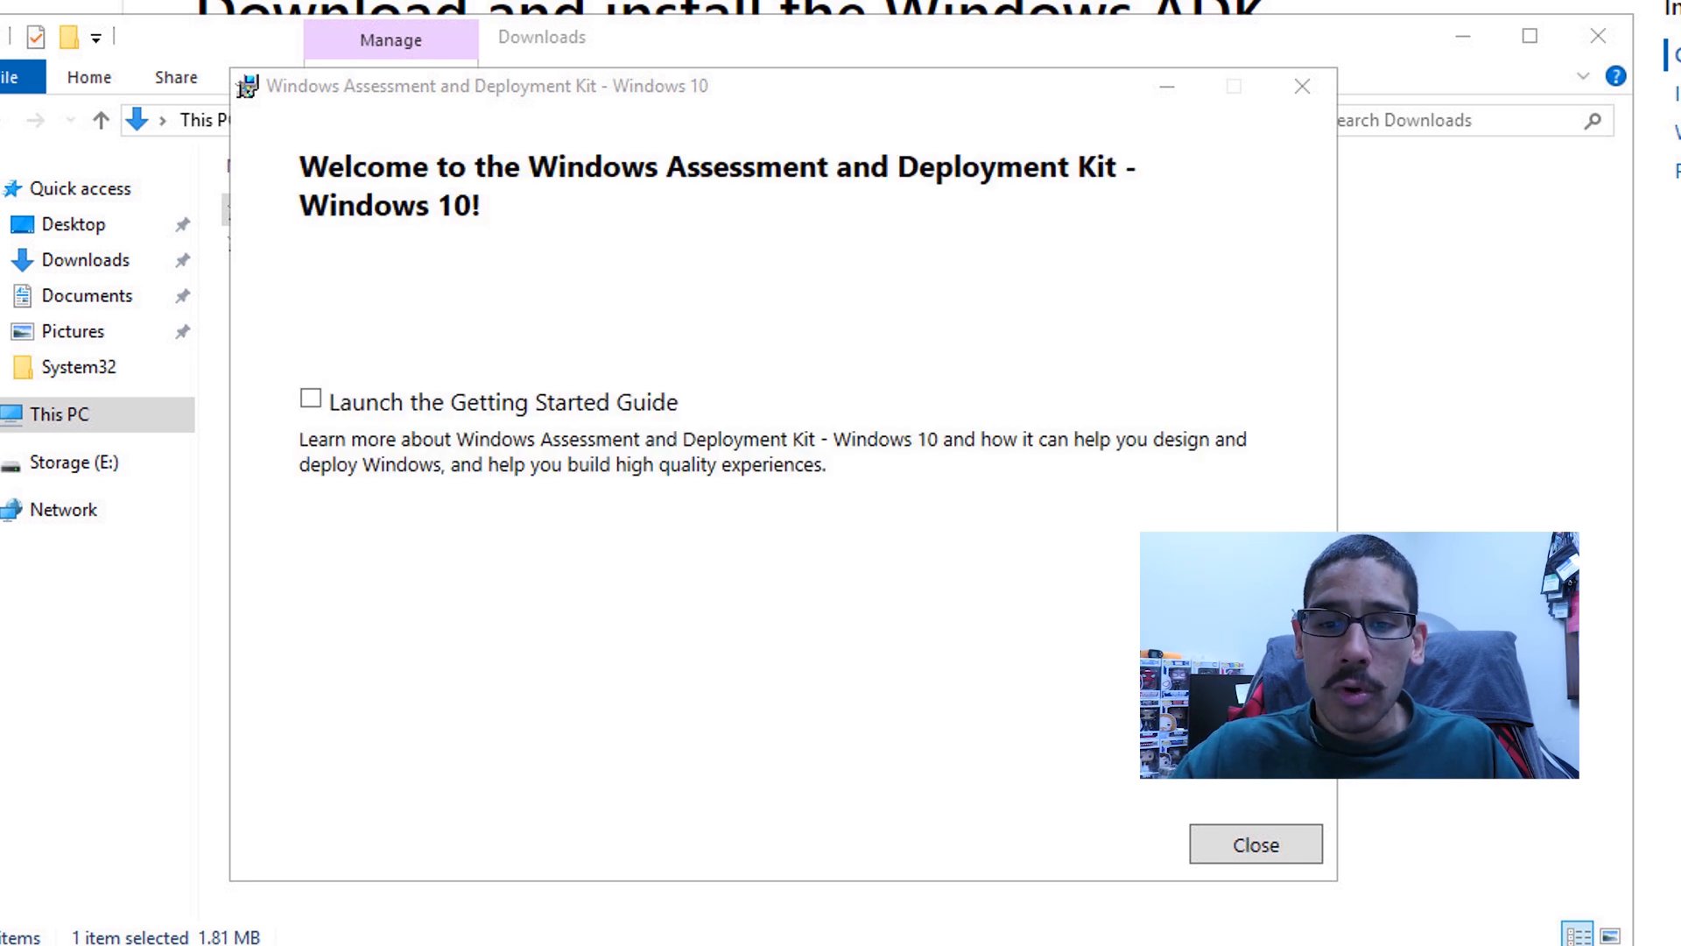
left_click(1254, 844)
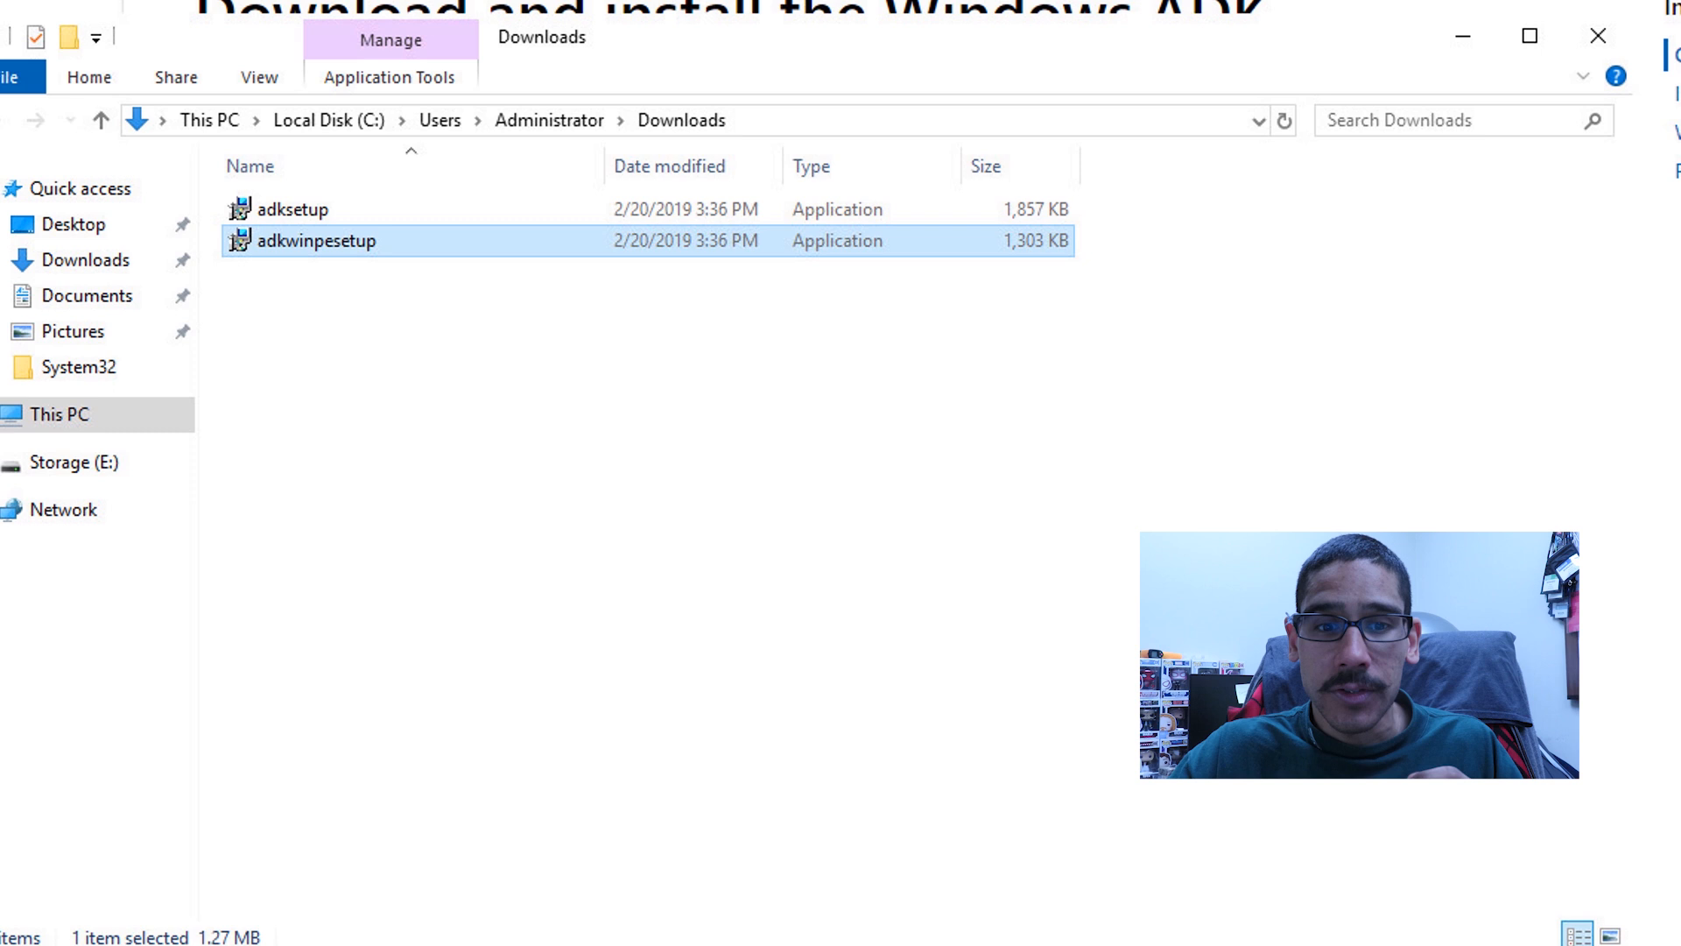
Run adkwinpesetup, install the Windows PE add-on with usage data declined, then close it
right_click(317, 240)
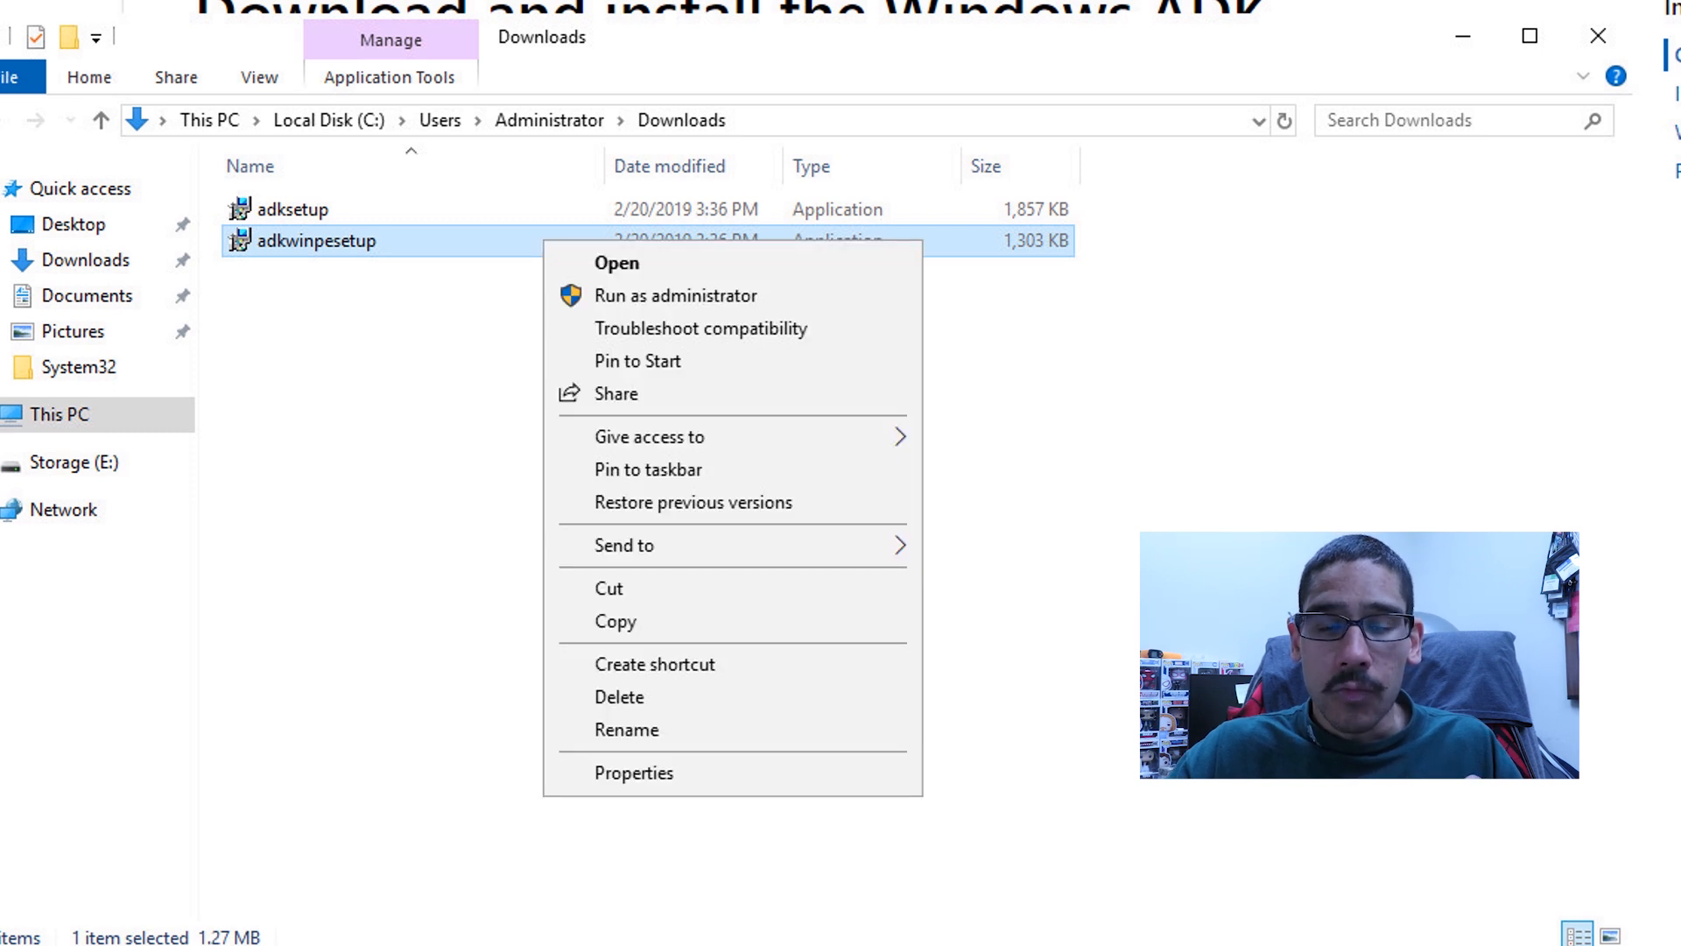
left_click(616, 263)
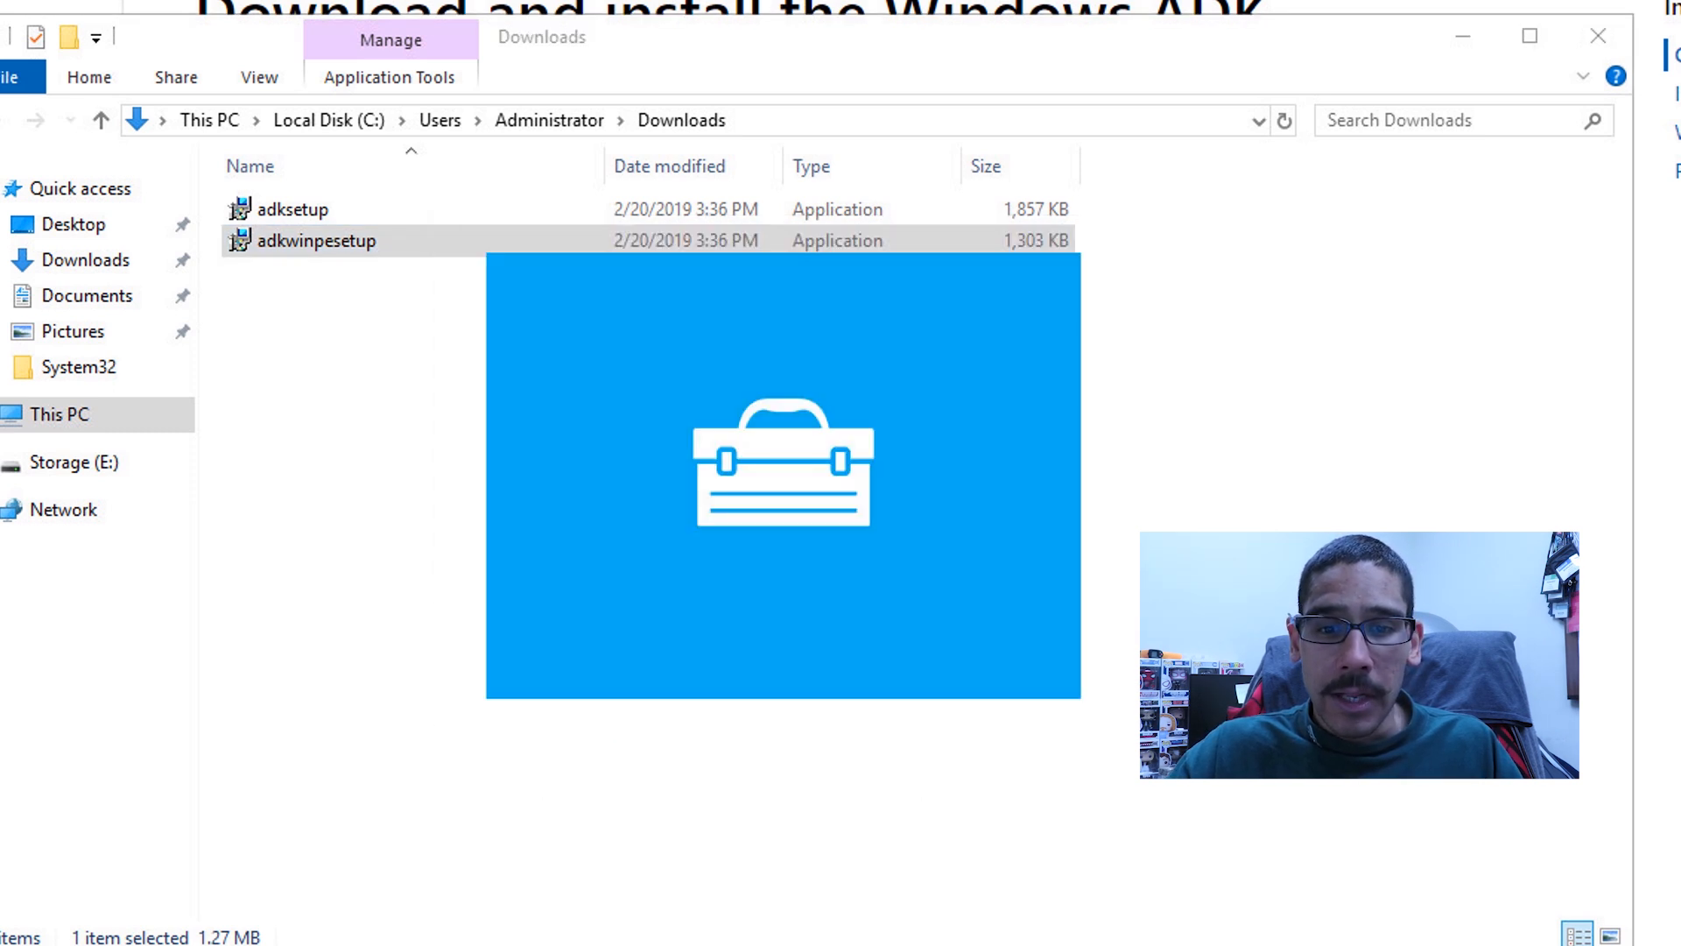
double_click(317, 240)
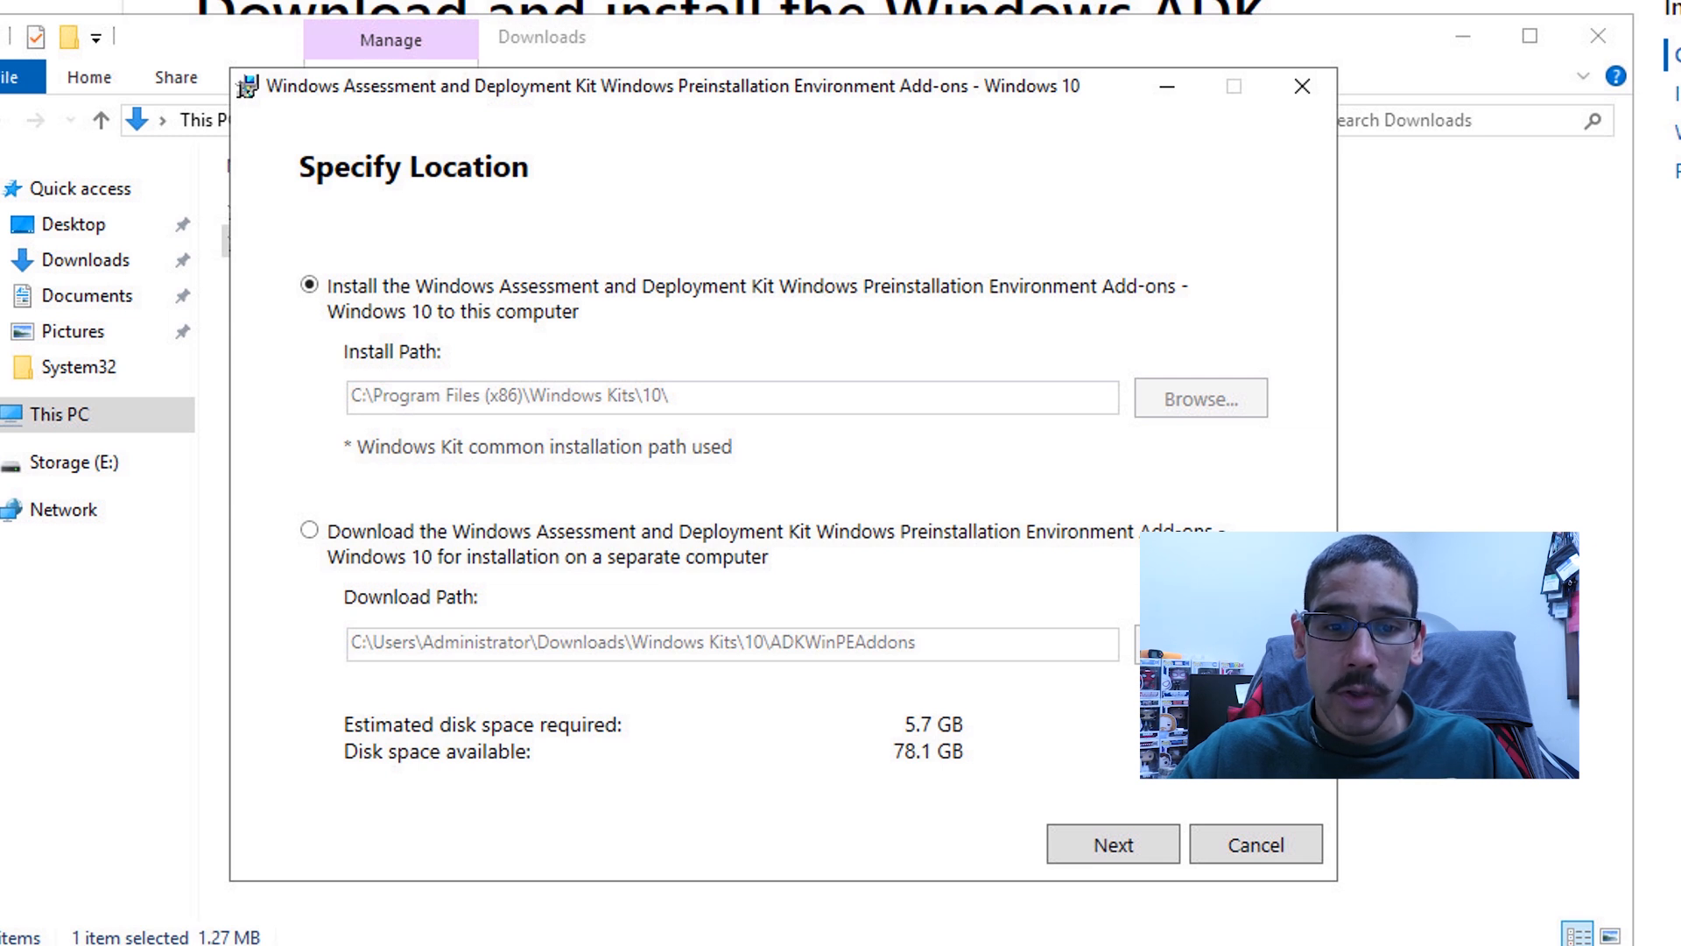
left_click(1112, 842)
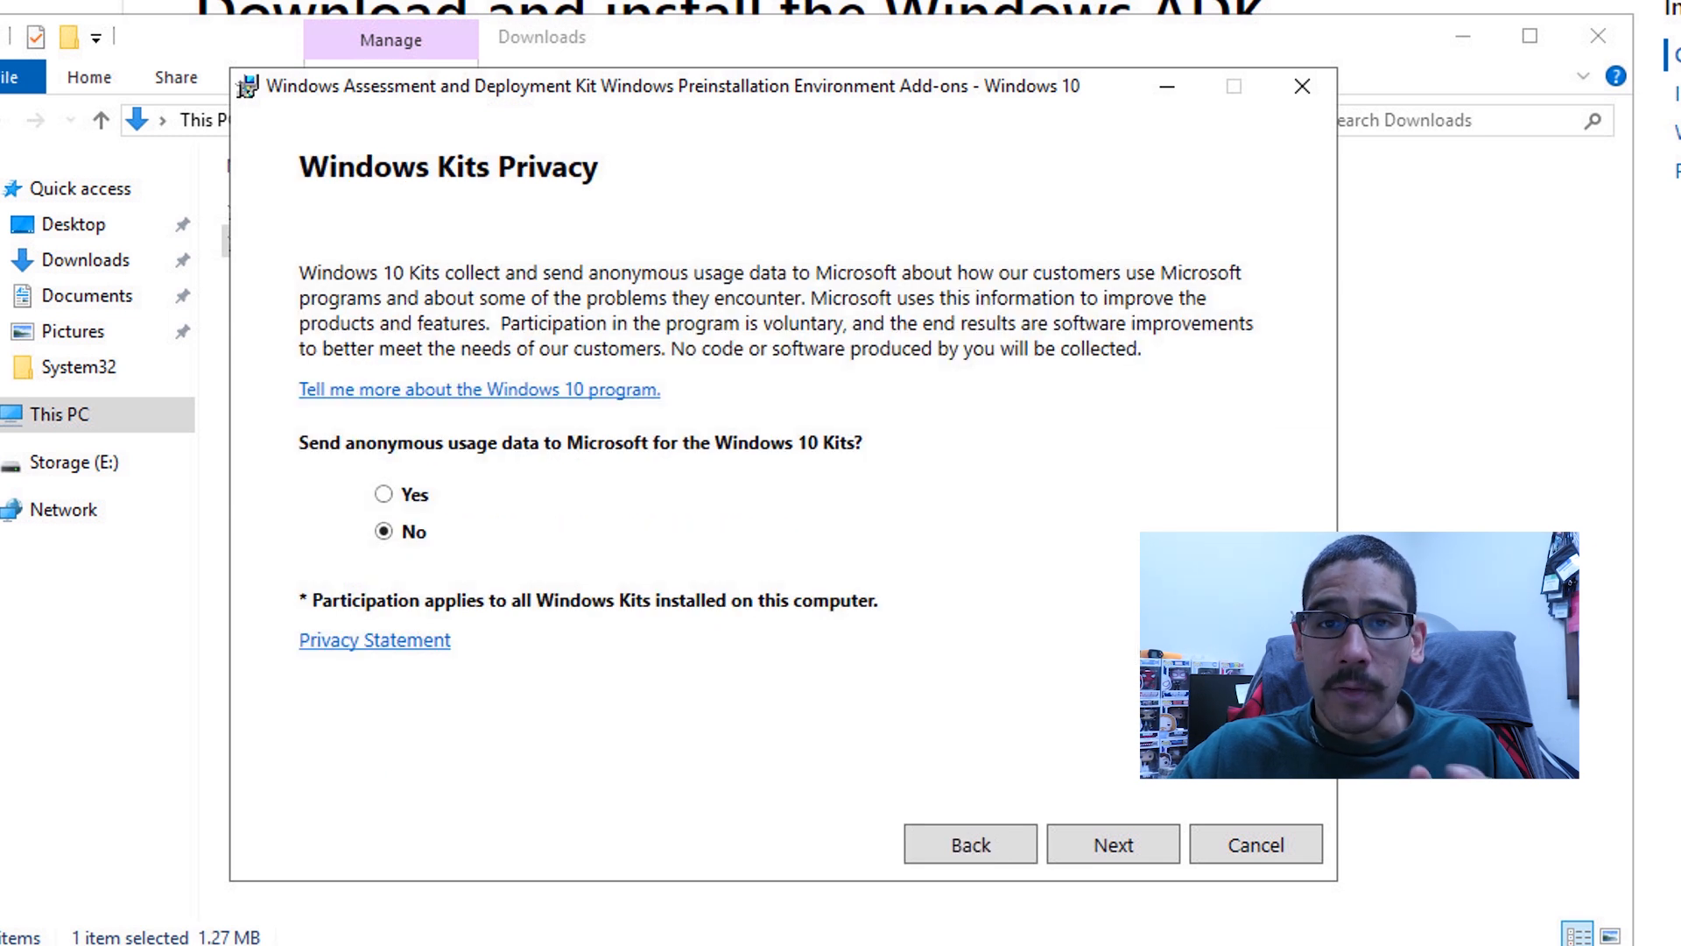
left_click(1112, 844)
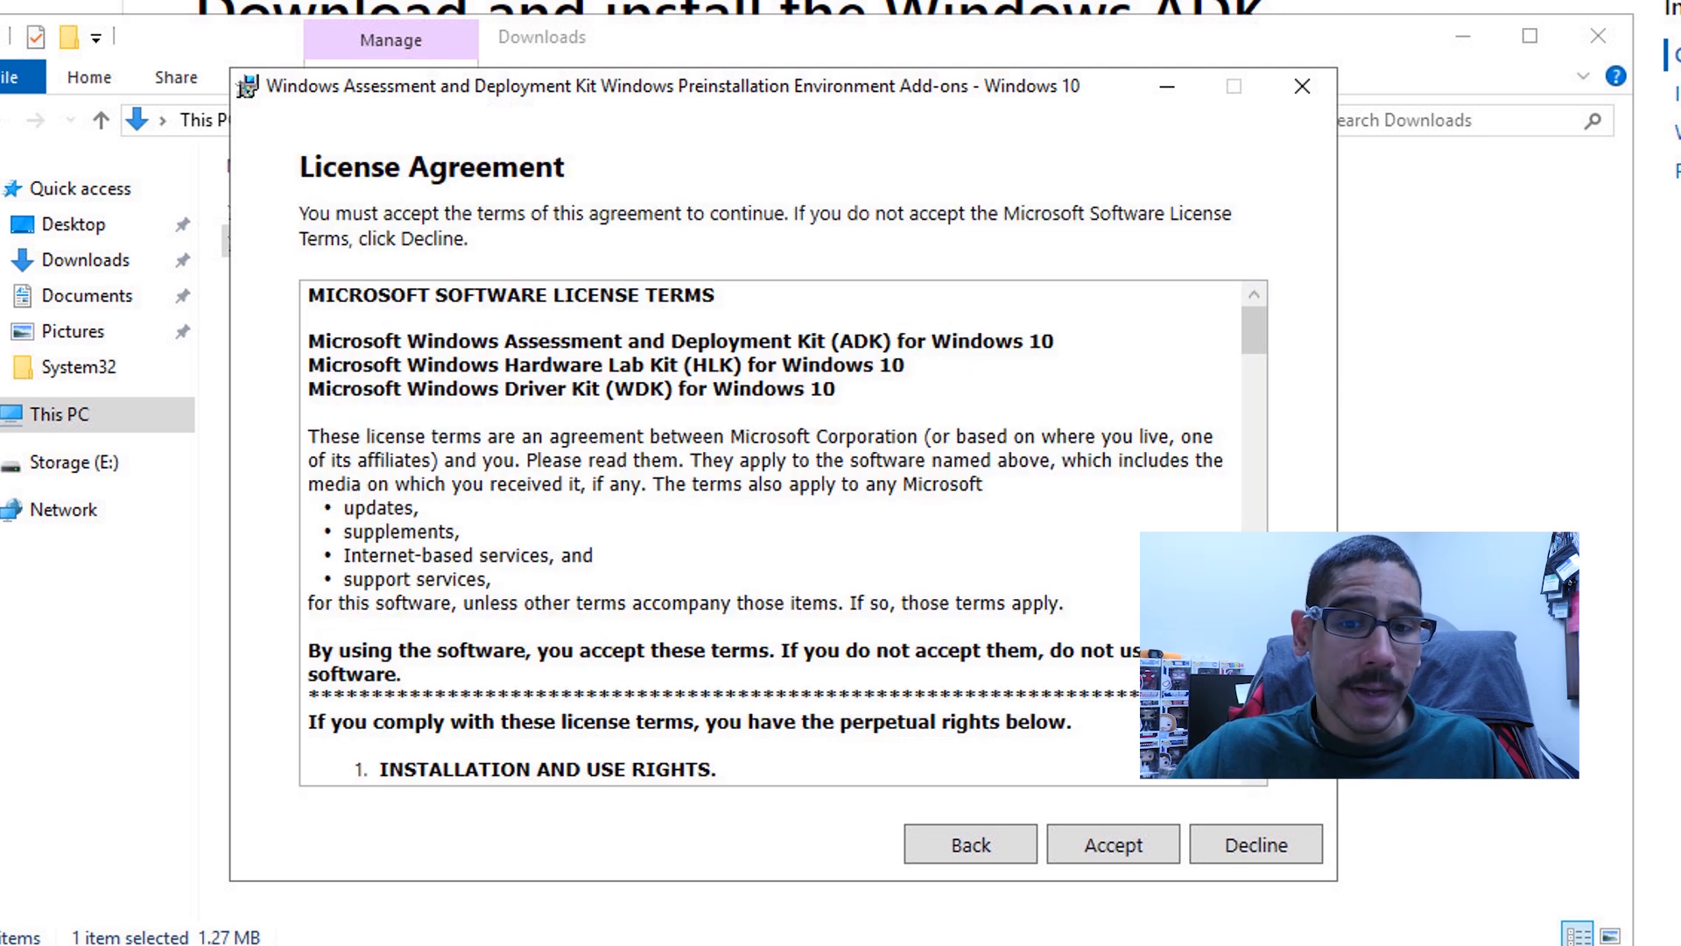
left_click(1113, 845)
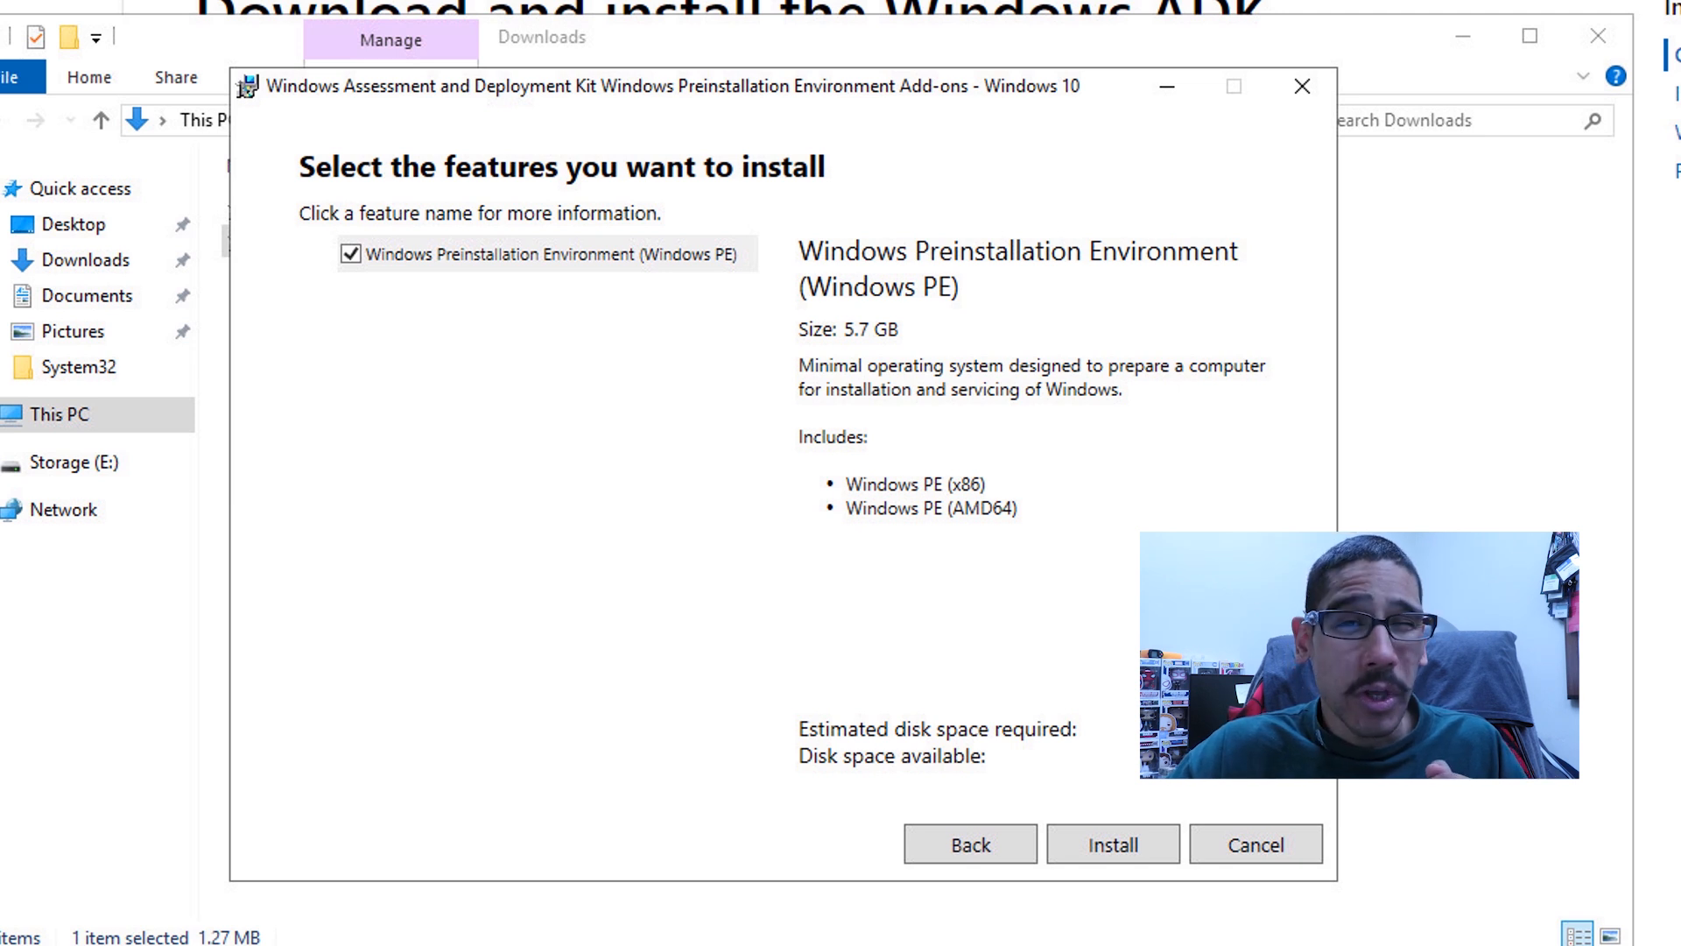
left_click(1114, 844)
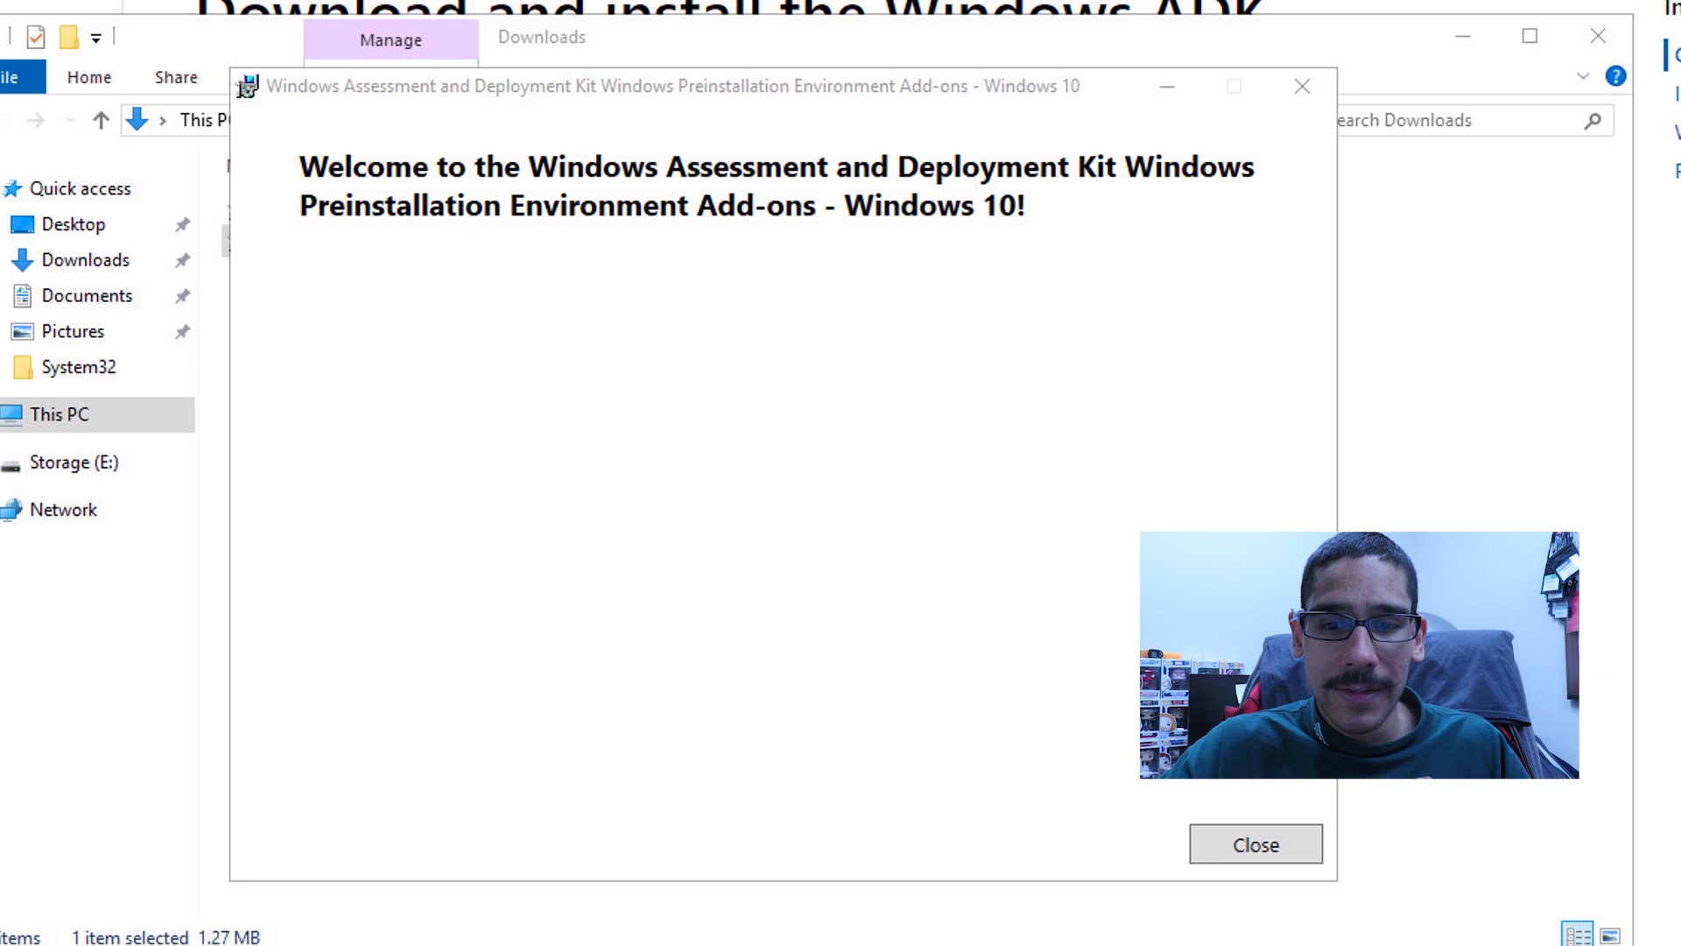
left_click(1254, 844)
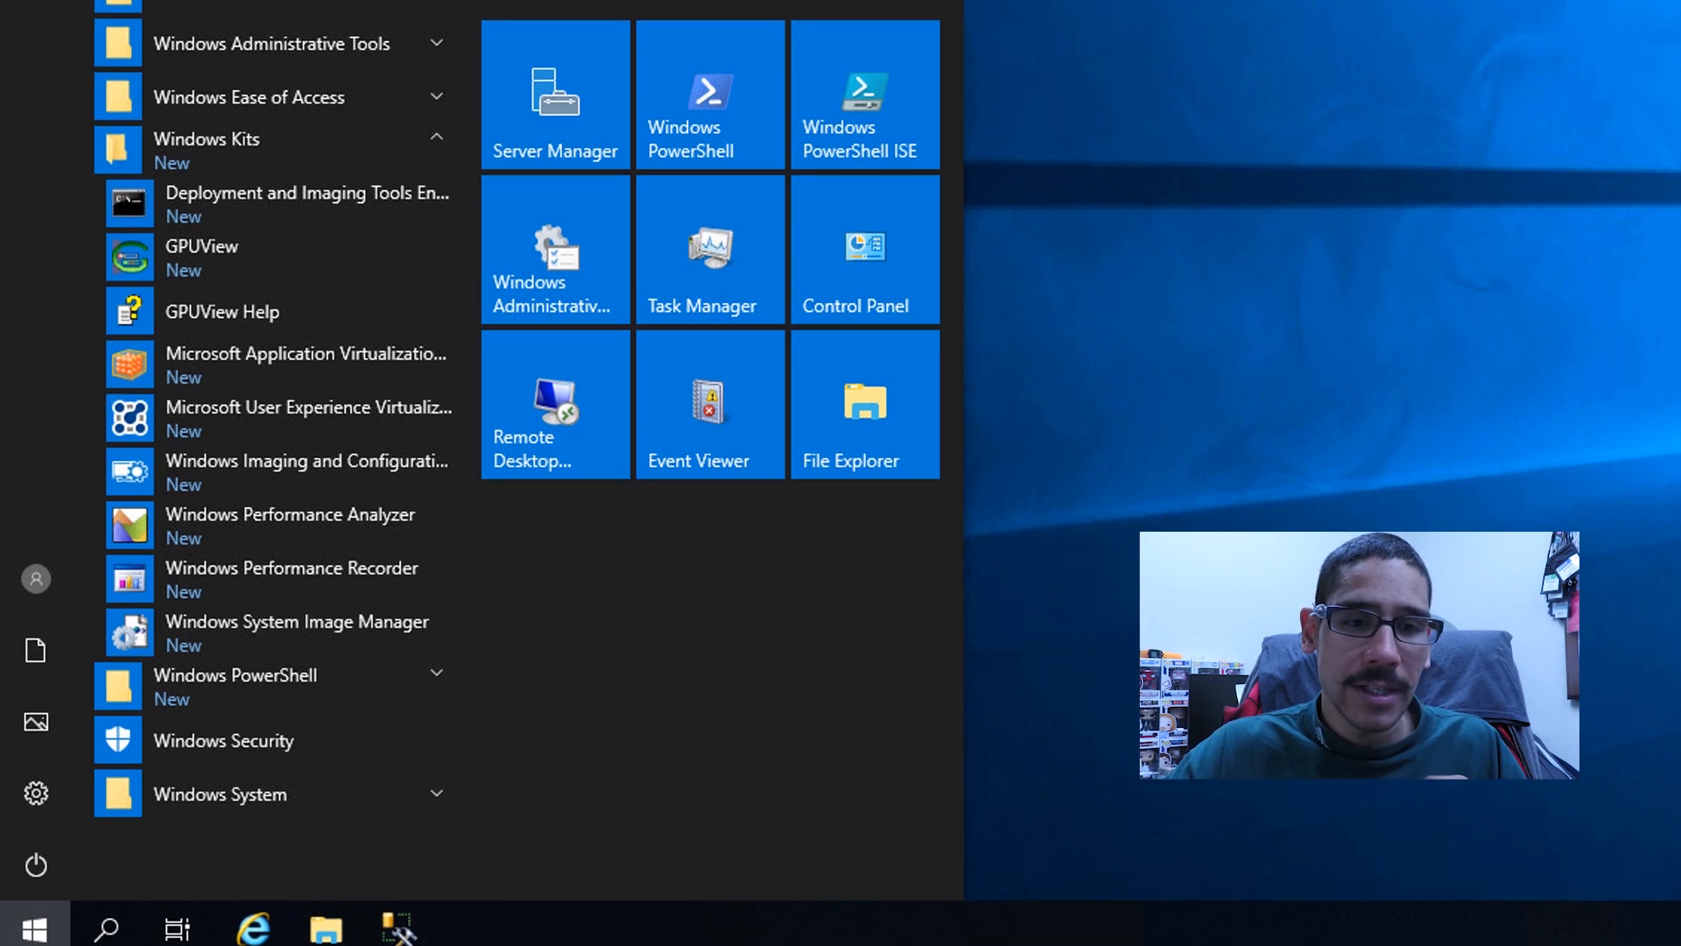
Launch Deployment and Imaging Tools Environment from the Windows Kits group
left_click(308, 192)
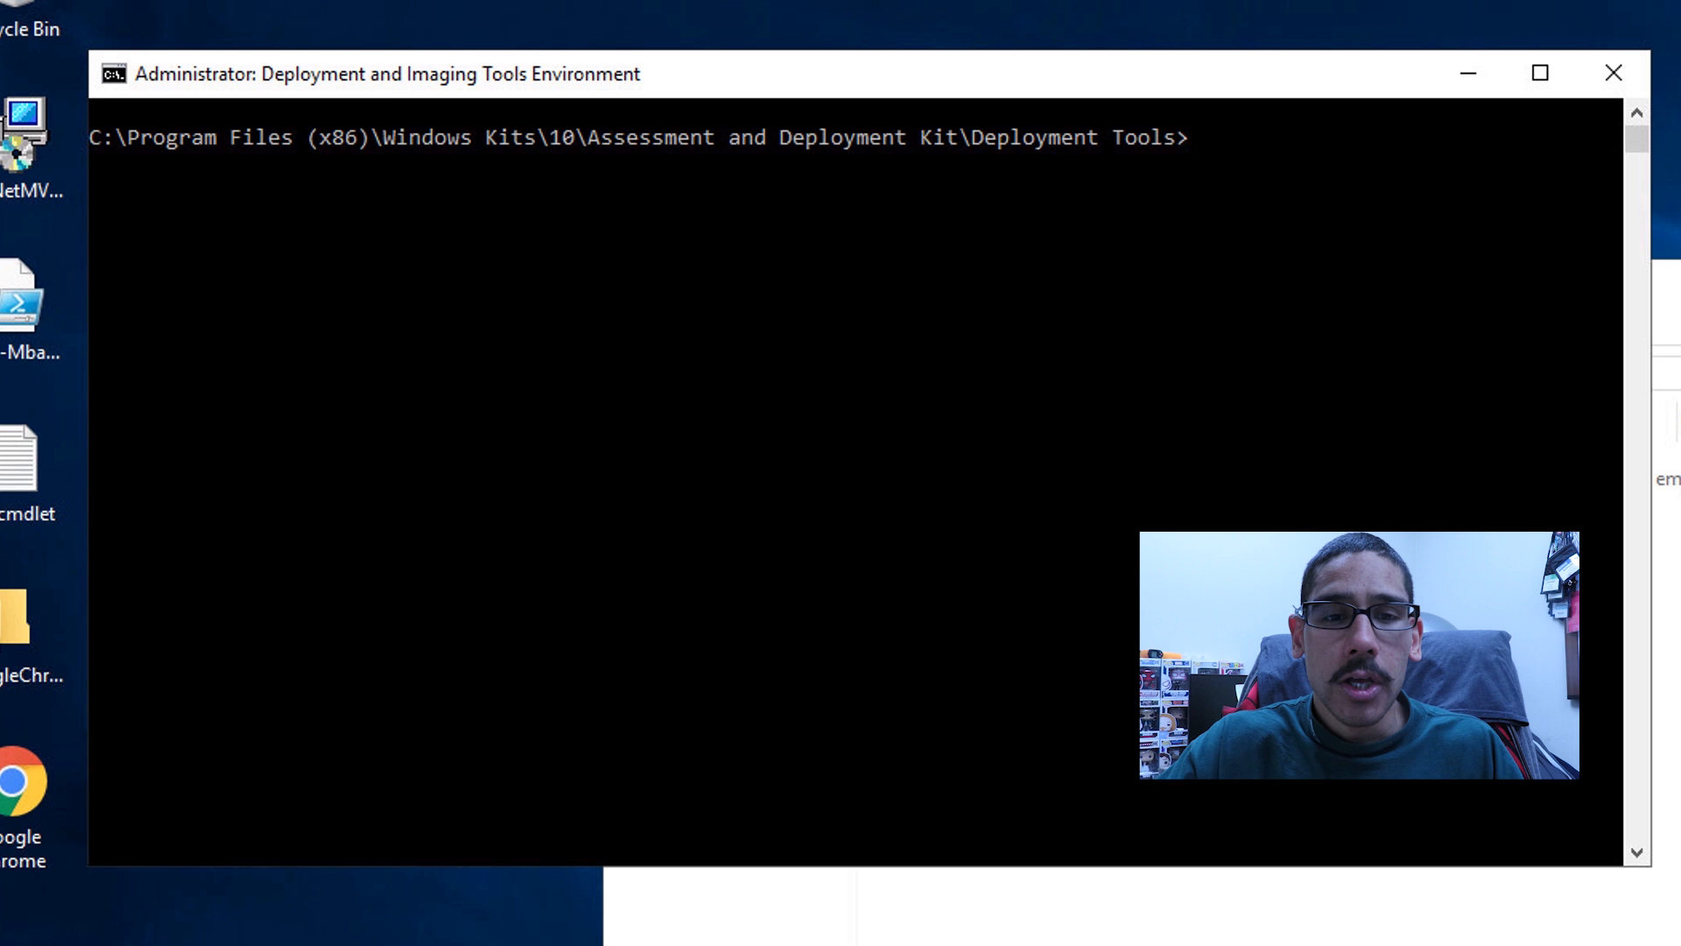
Change to the C drive root and enter copype amd64 e:\WinPE
type("cd\\")
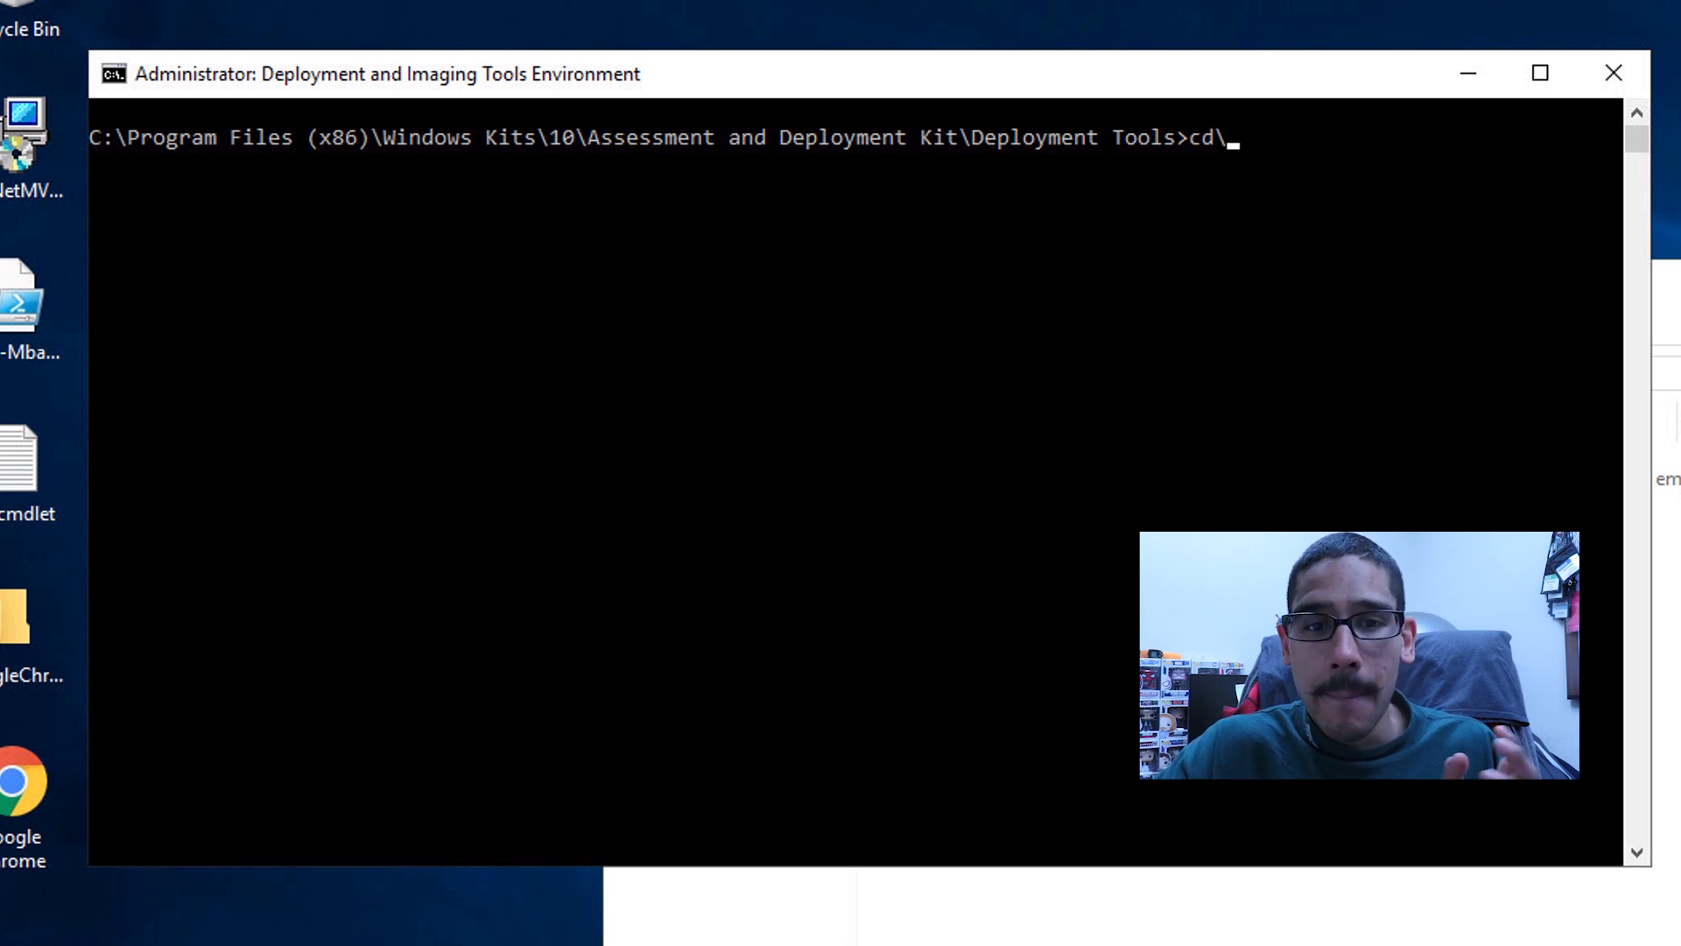
key("Return")
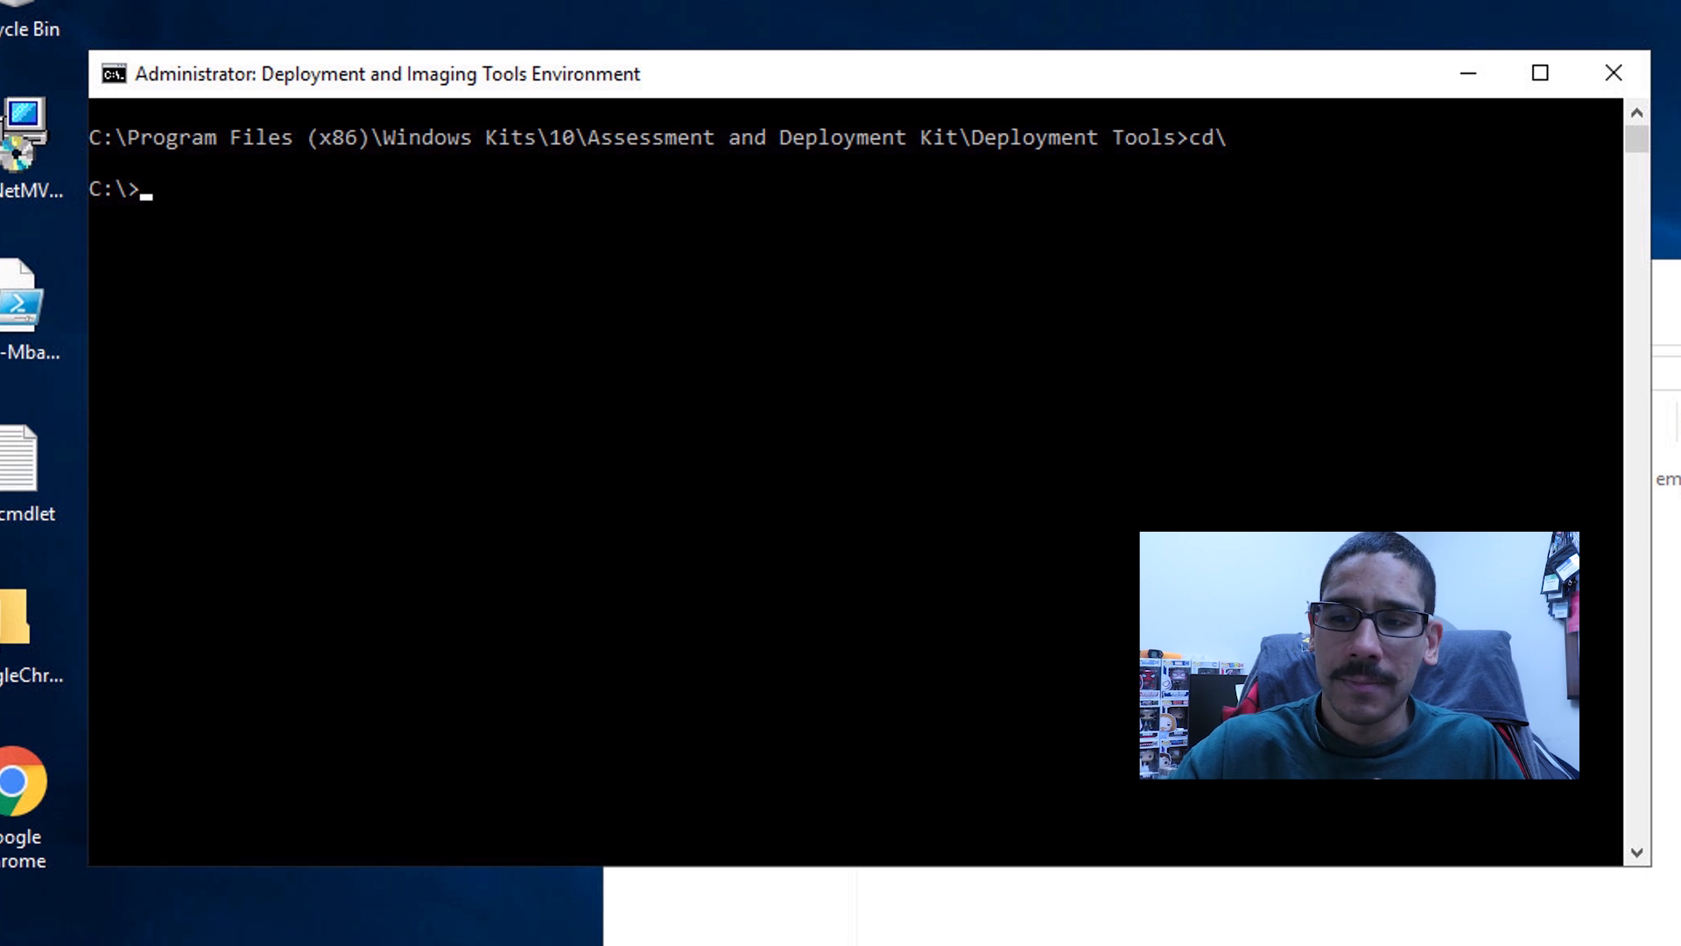
mouse_move(483, 194)
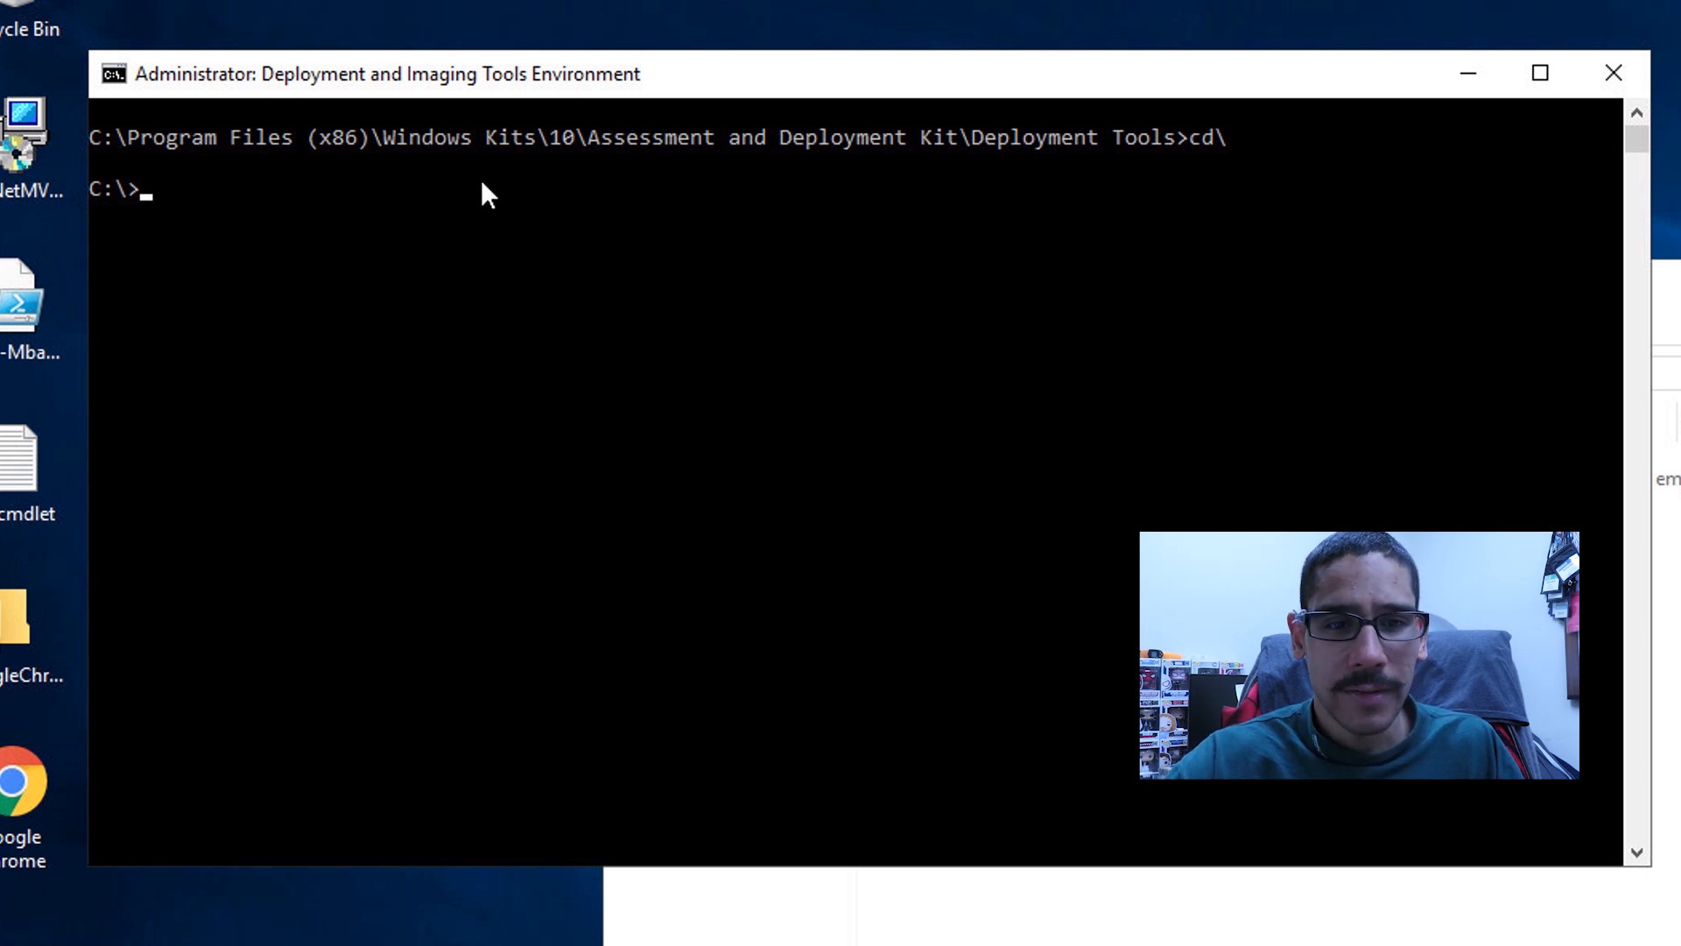
mouse_move(182, 203)
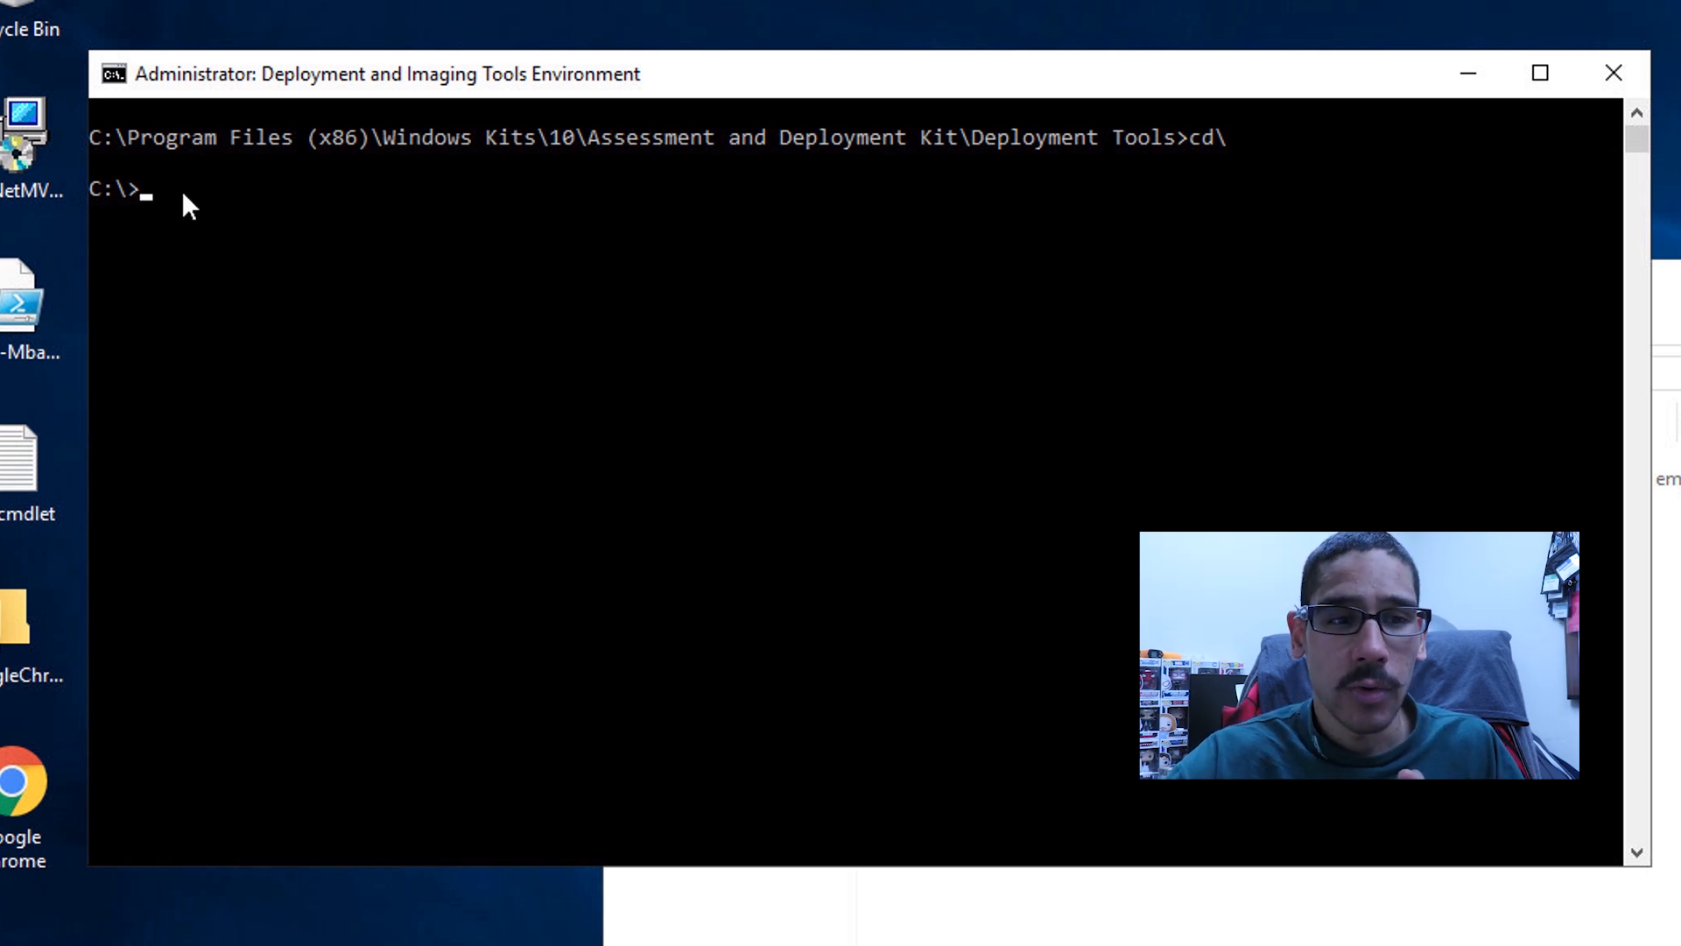
mouse_move(176, 210)
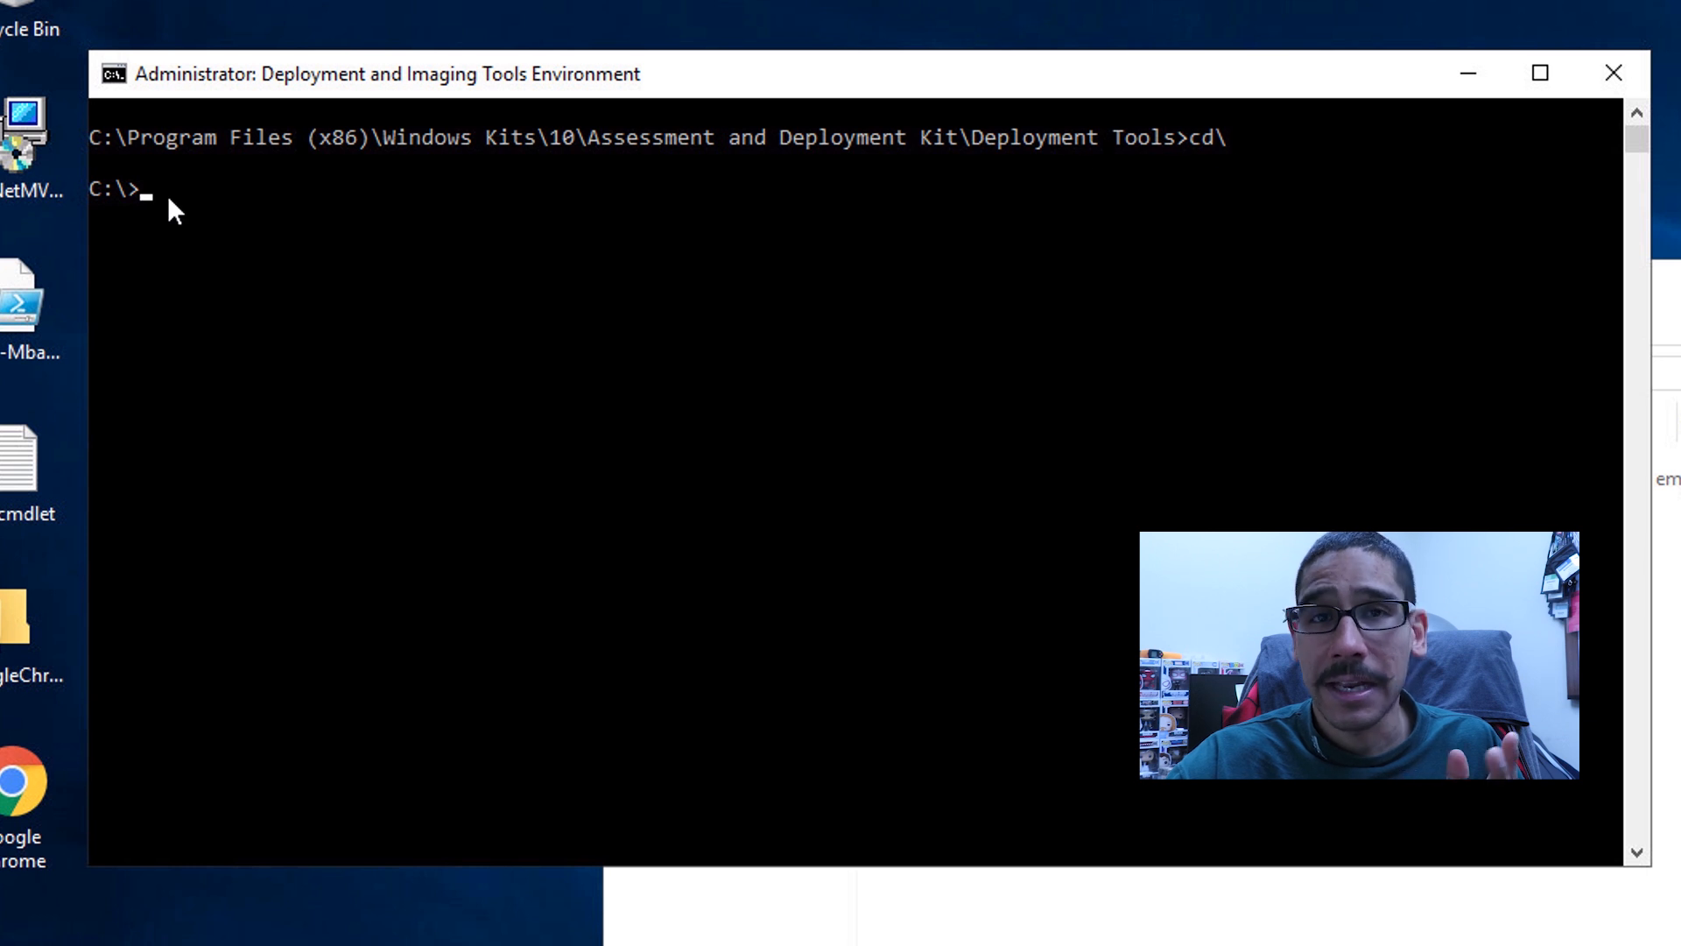
type("copype amd64 e:\\WinPE")
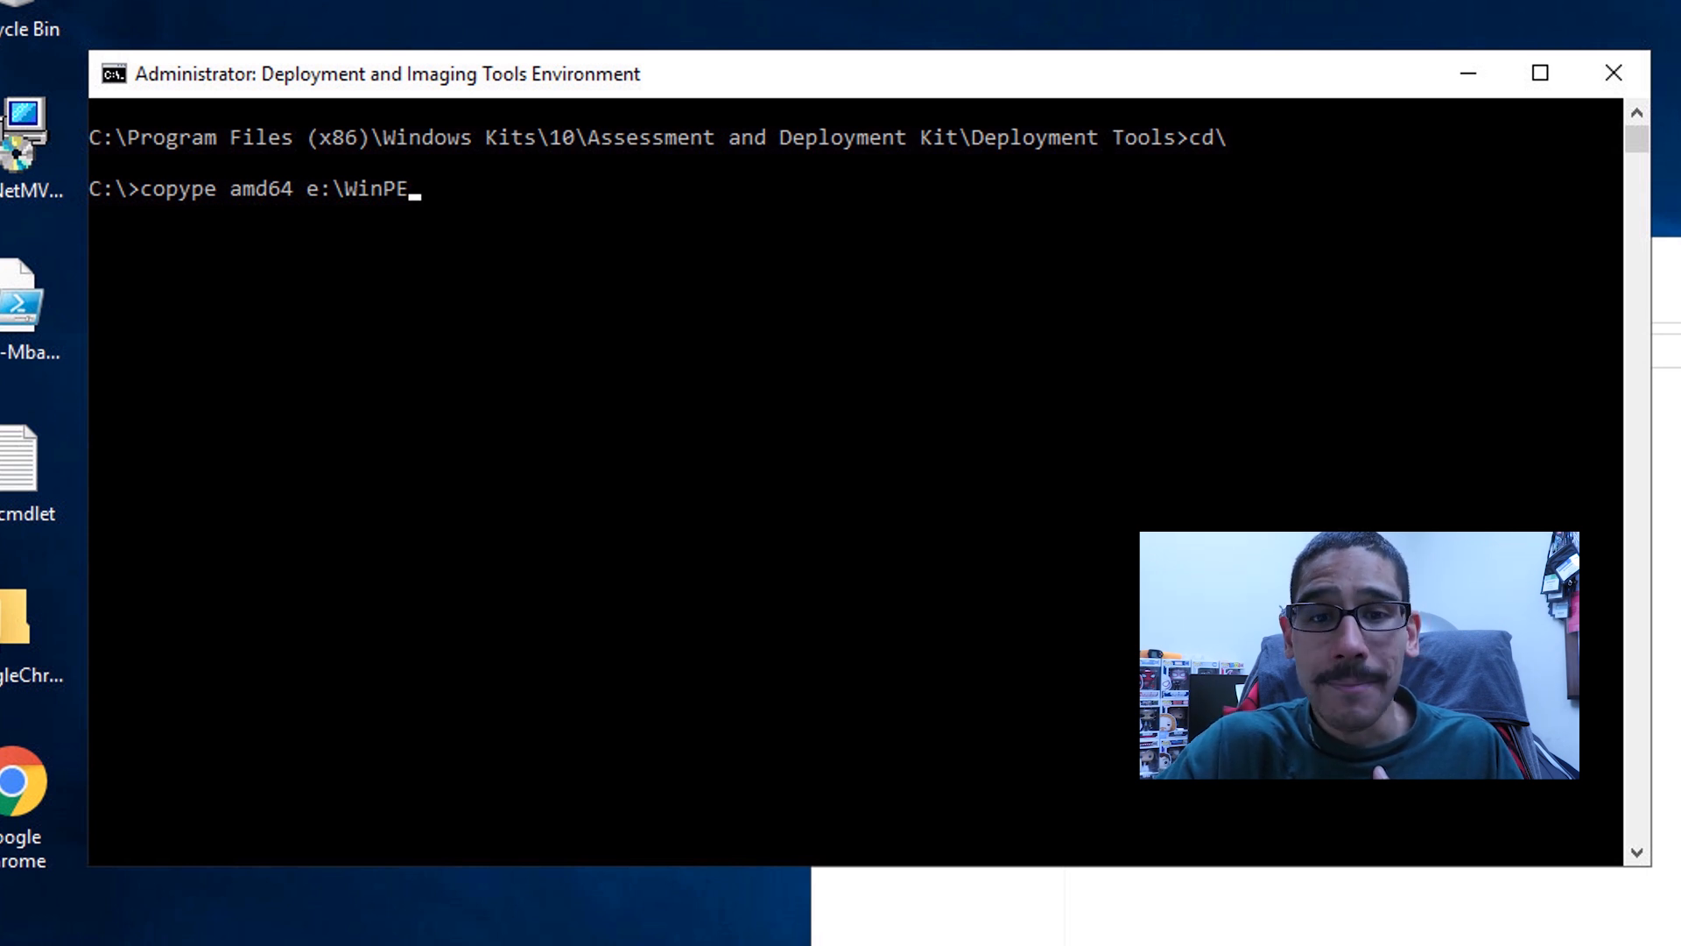
Run copype to create E:\WinPE, then browse into the new WinPE folder
key("Return")
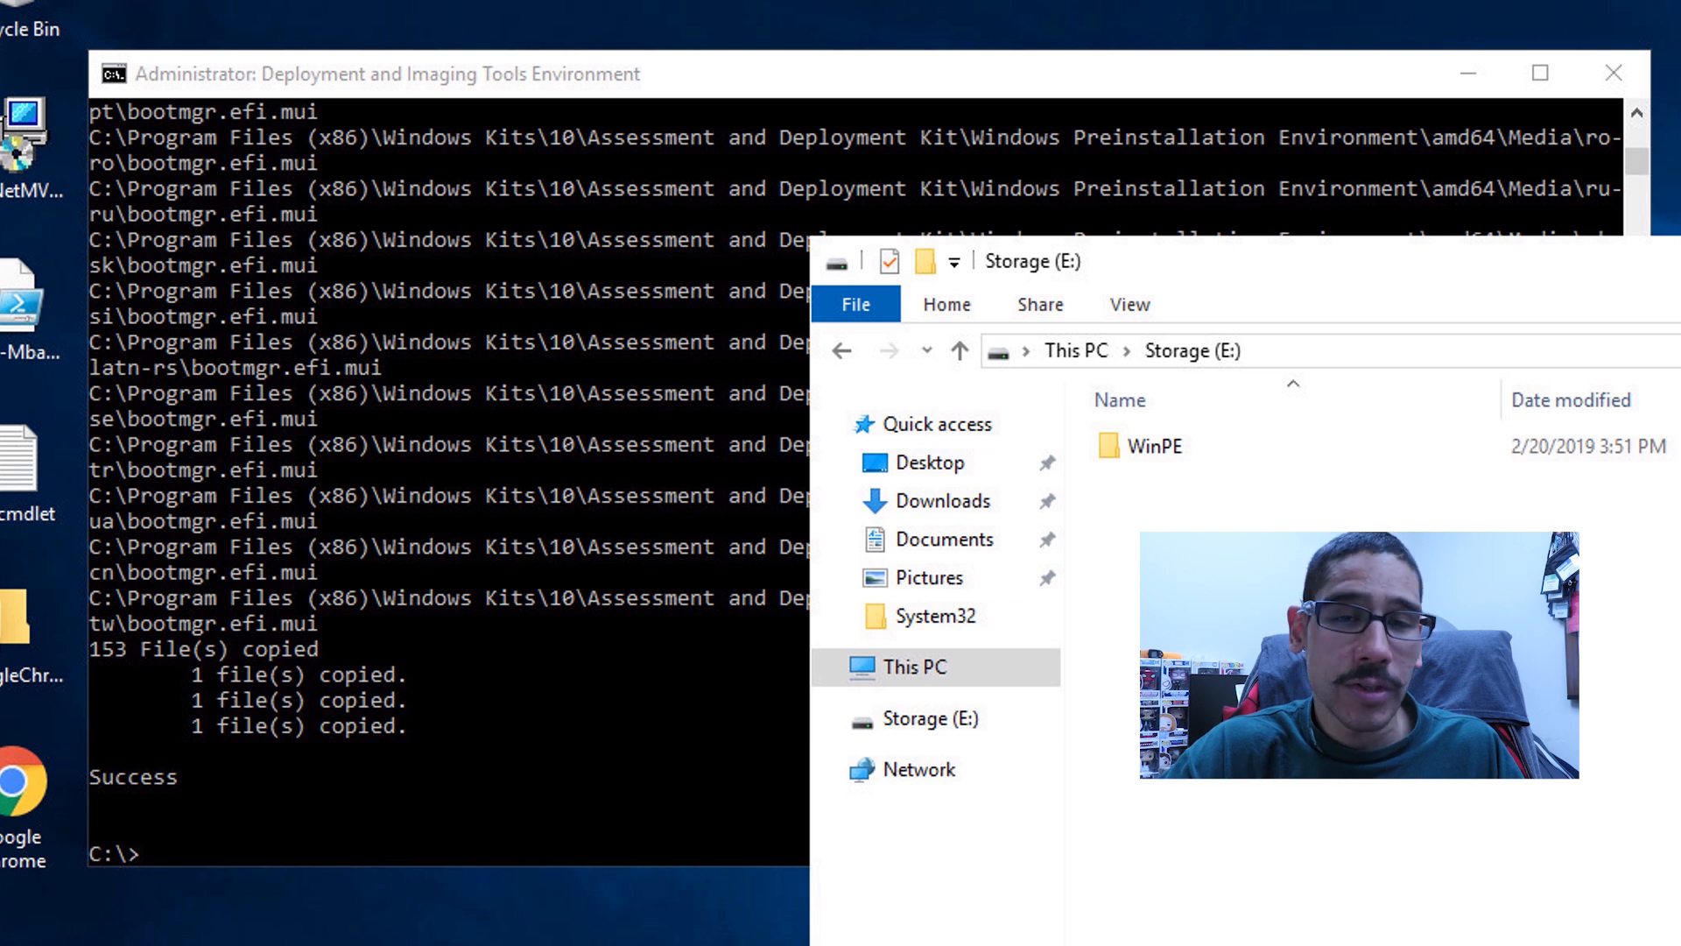
double_click(1154, 444)
type("makewinpemedia /iso e:\\WinPE e:\\WinPe\\NewWinPE.iso")
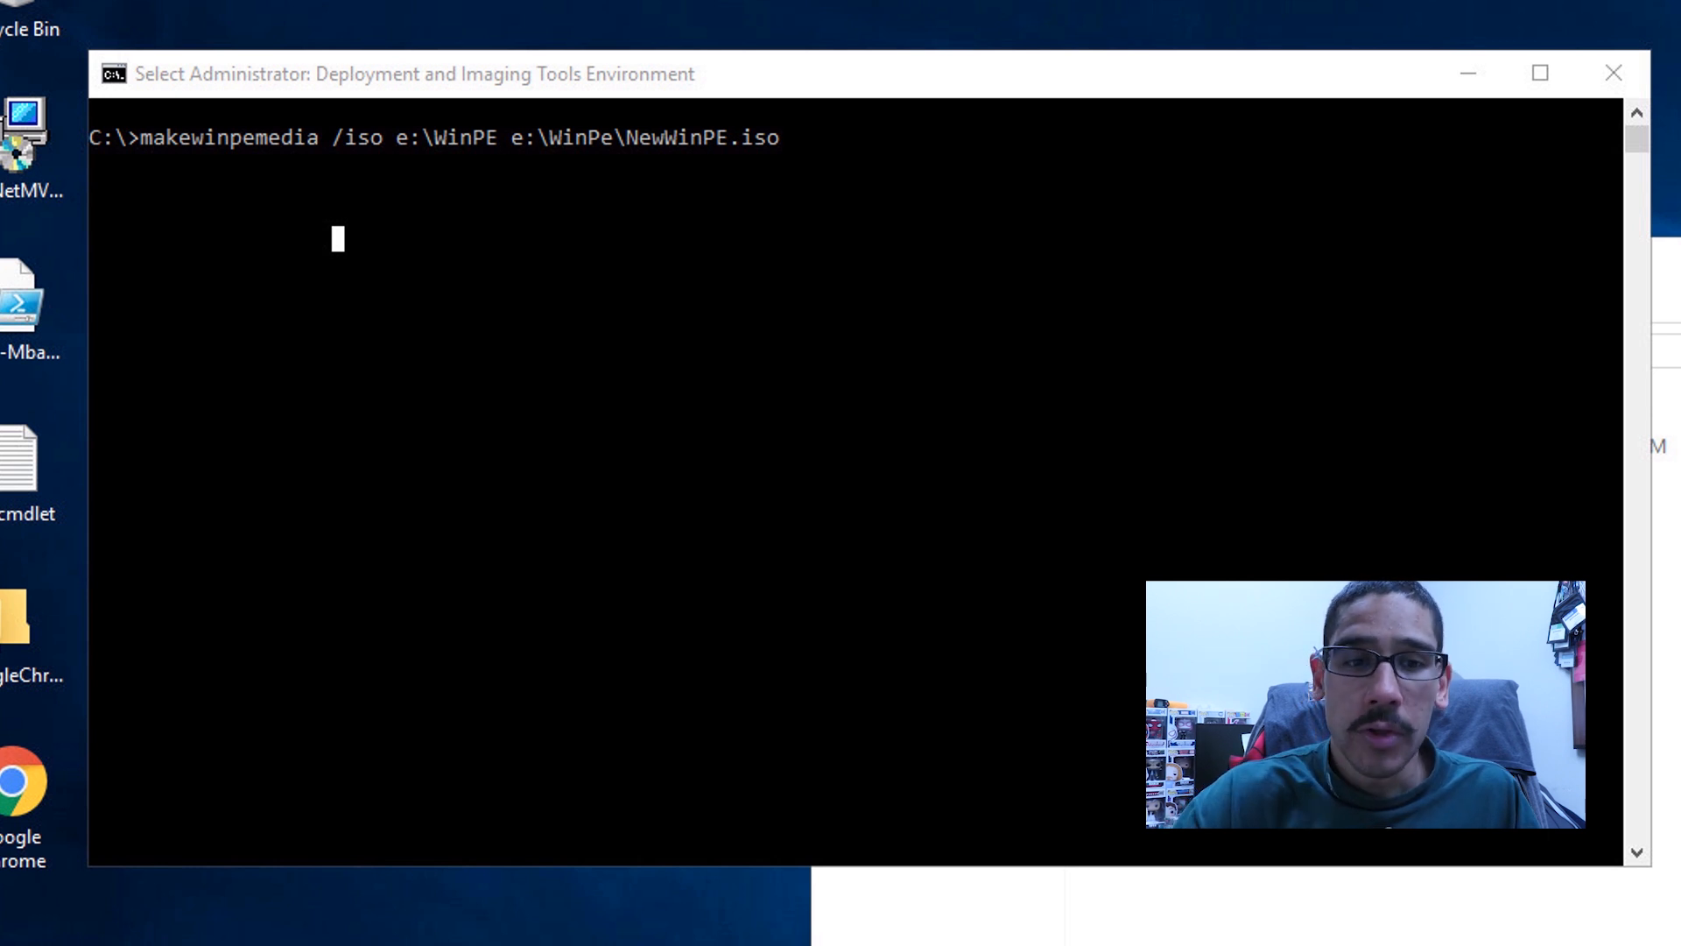
mouse_move(658, 171)
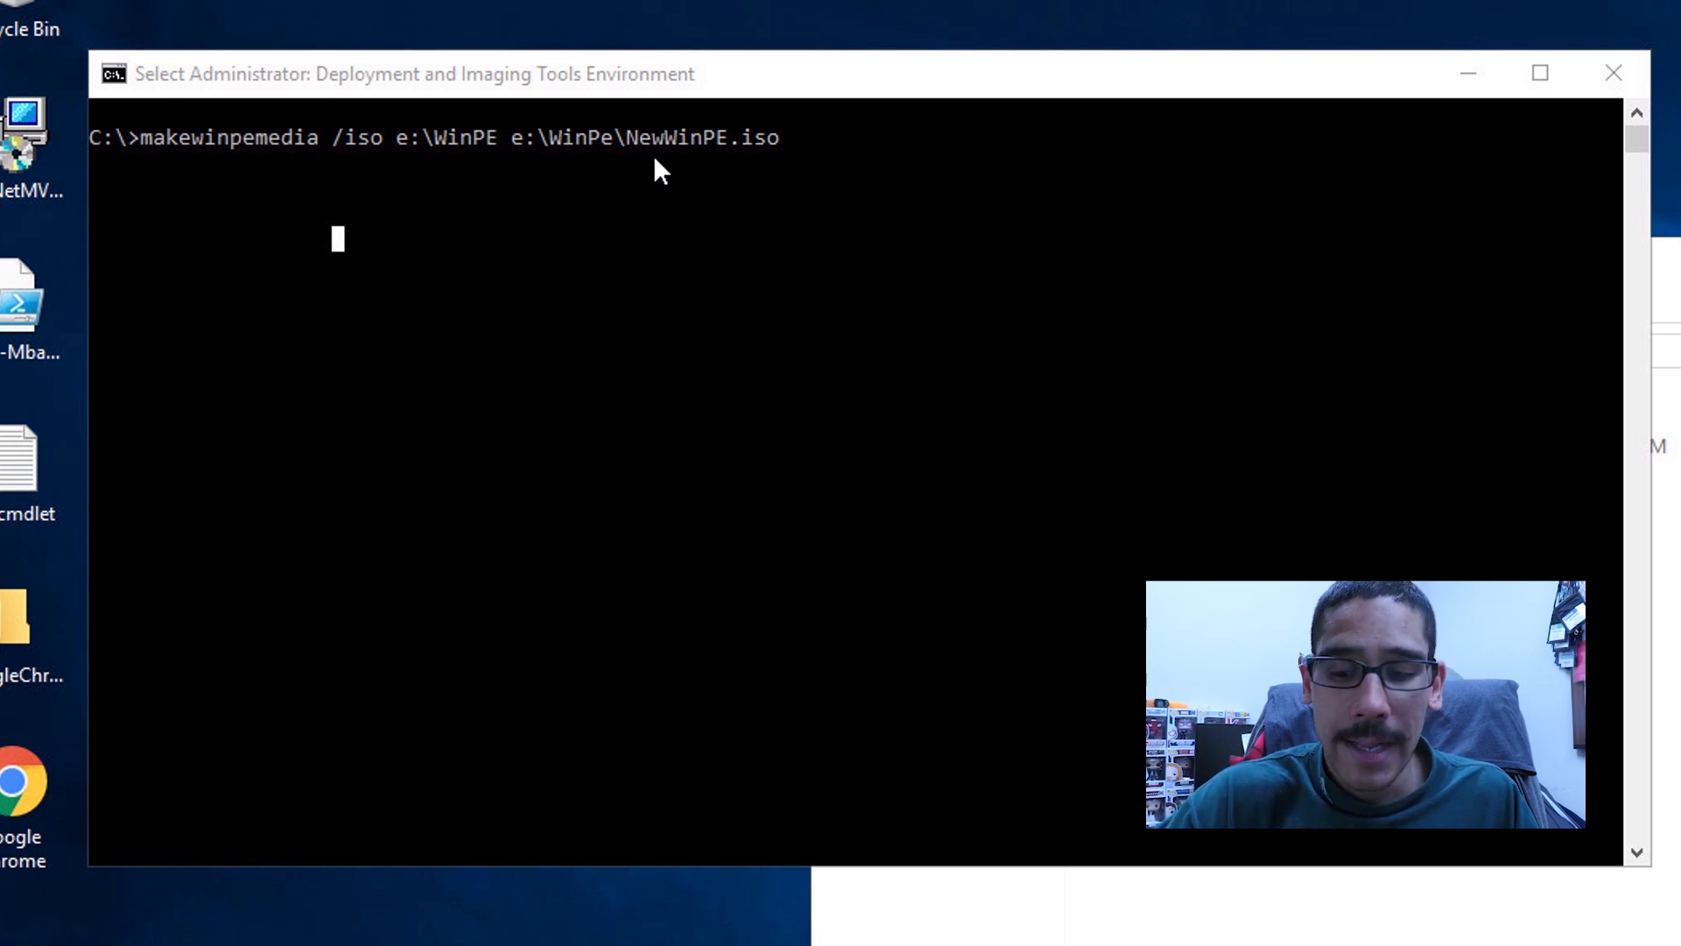
Run makewinpemedia /iso to build e:\WinPE\NewWinPE.iso
key("Return")
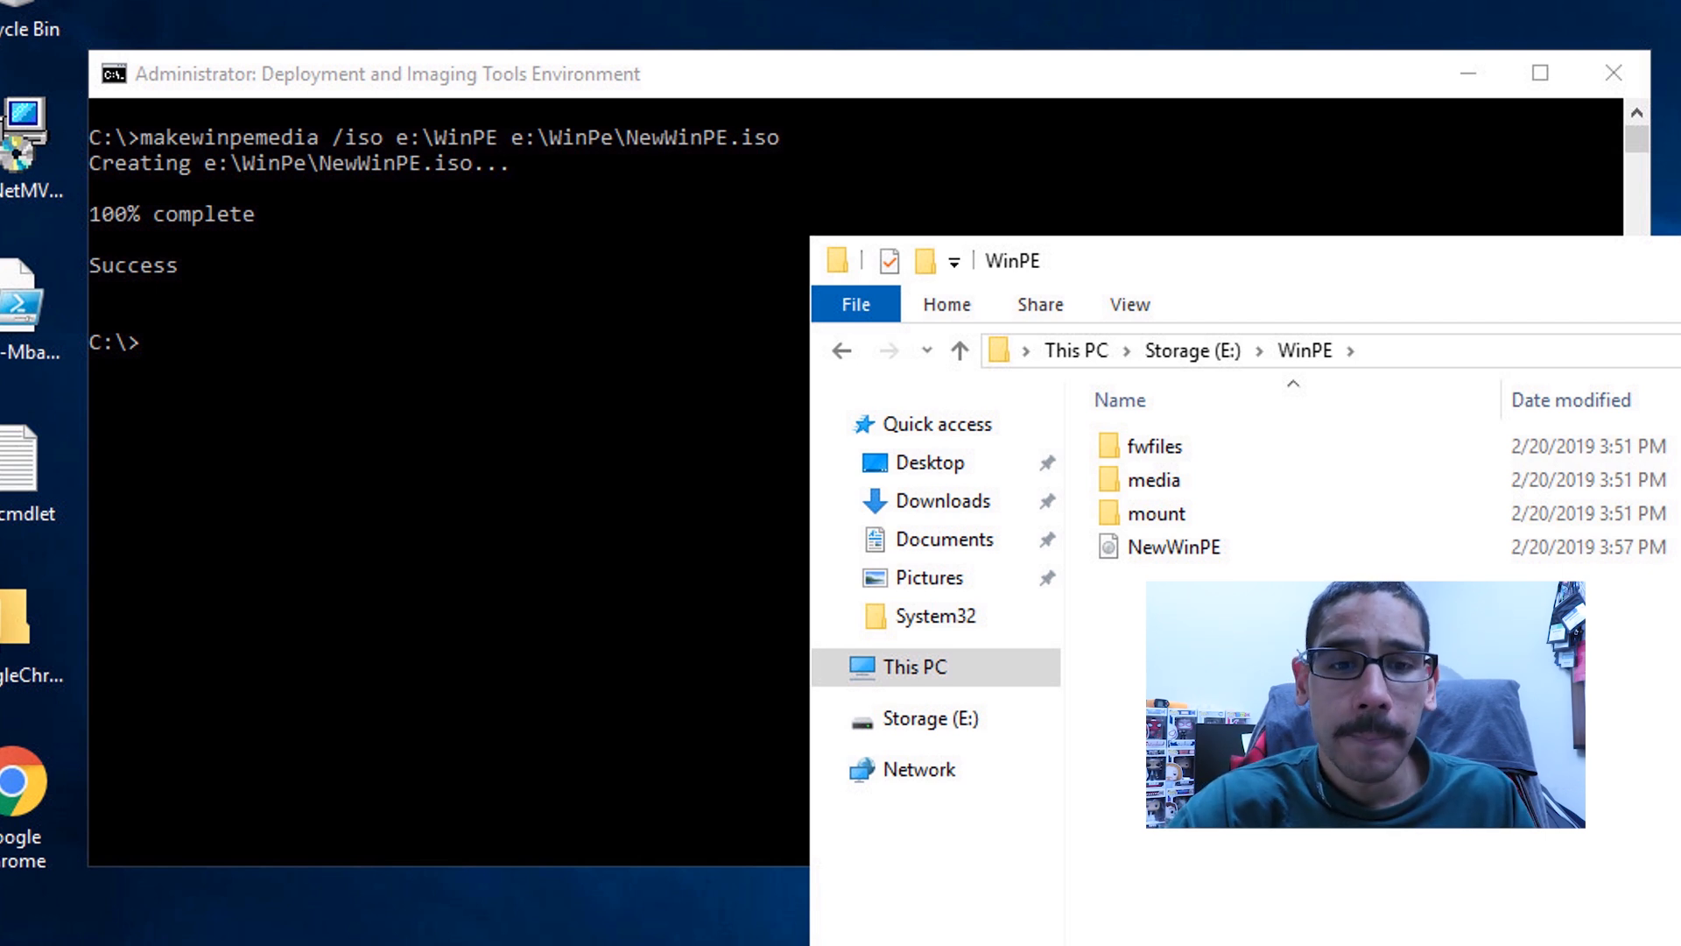
mouse_move(1173, 576)
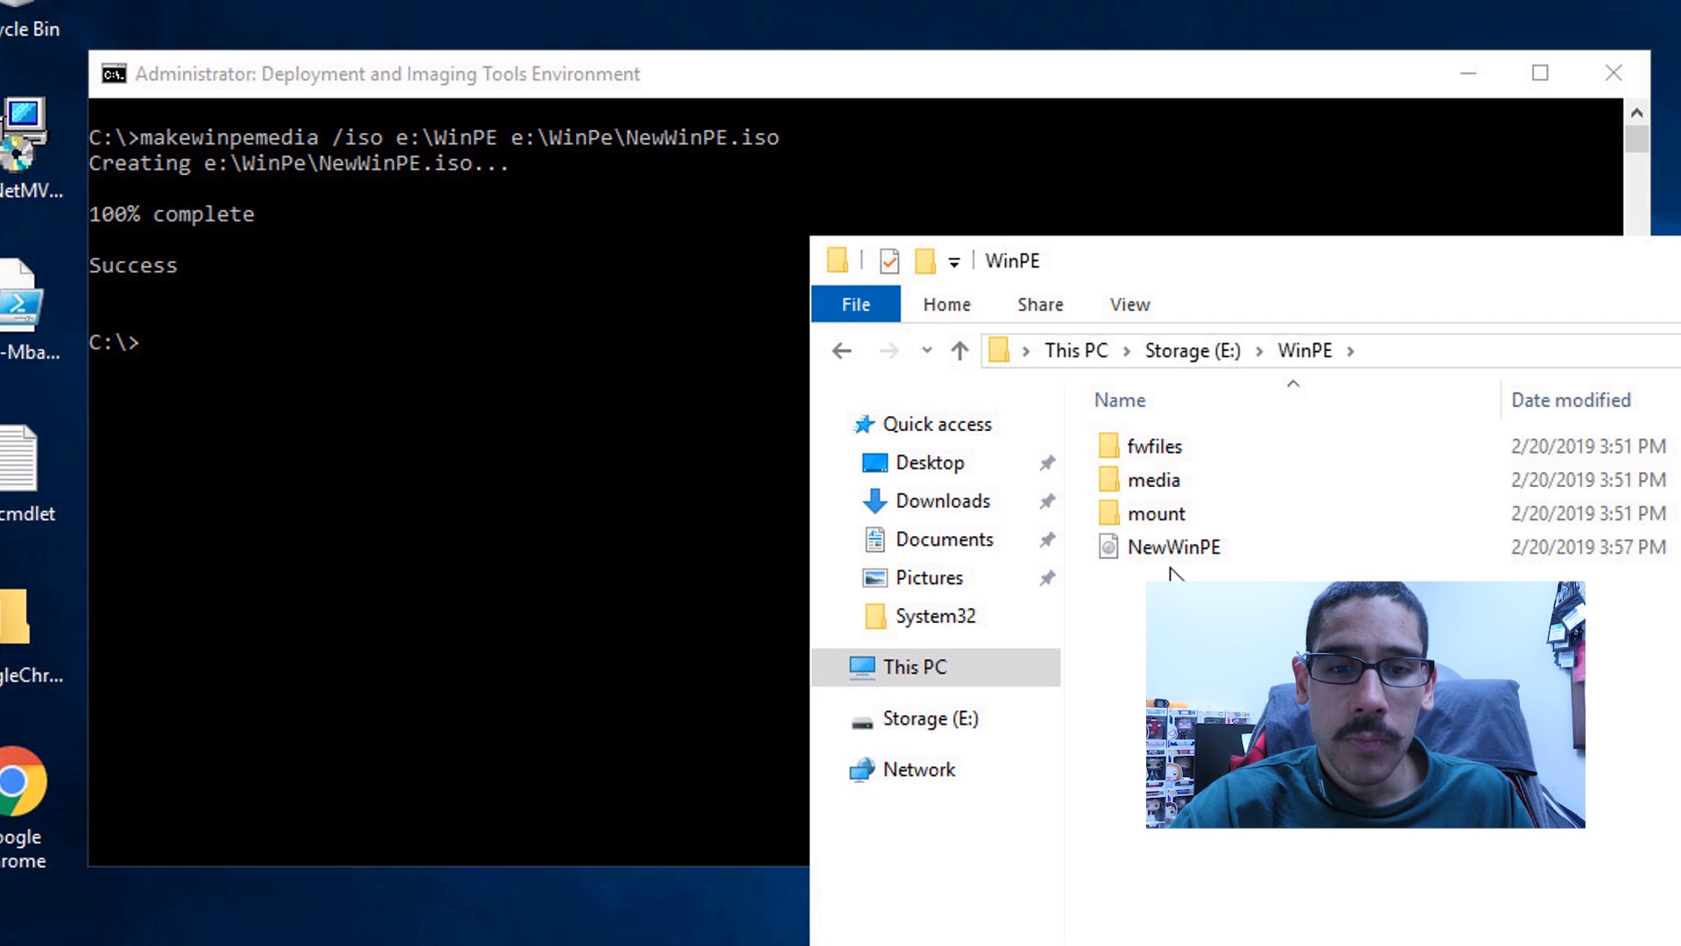